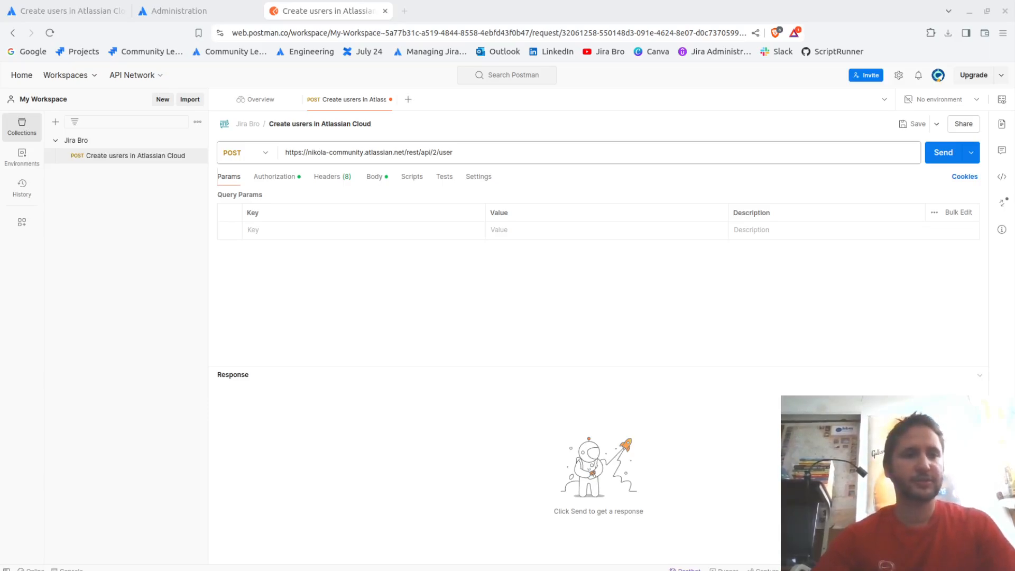
mouse_move(356, 360)
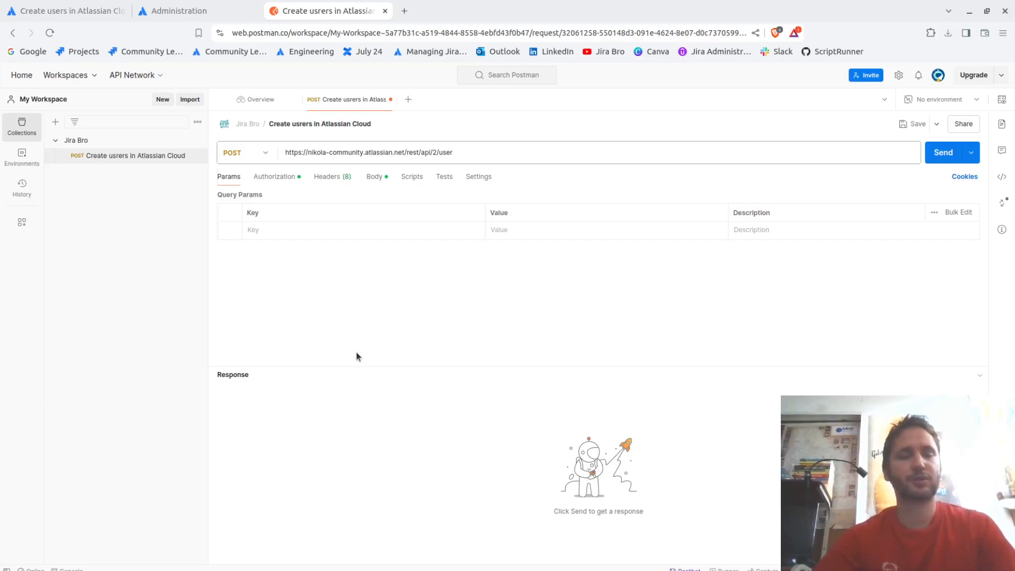
Review the guide's sample CSV of user emails and products and reach the Set up Postman section.
click(64, 11)
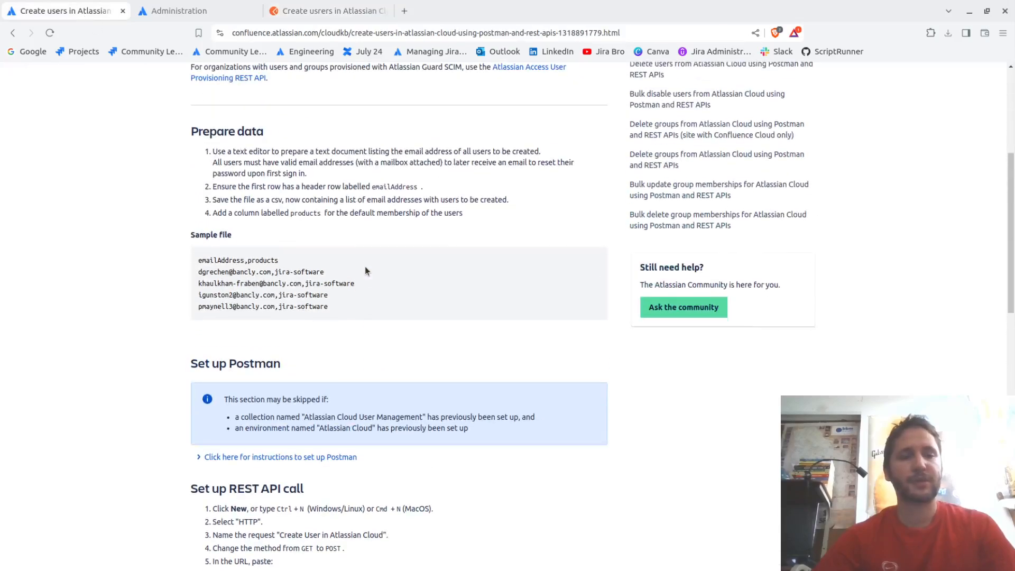
scroll(down, 3)
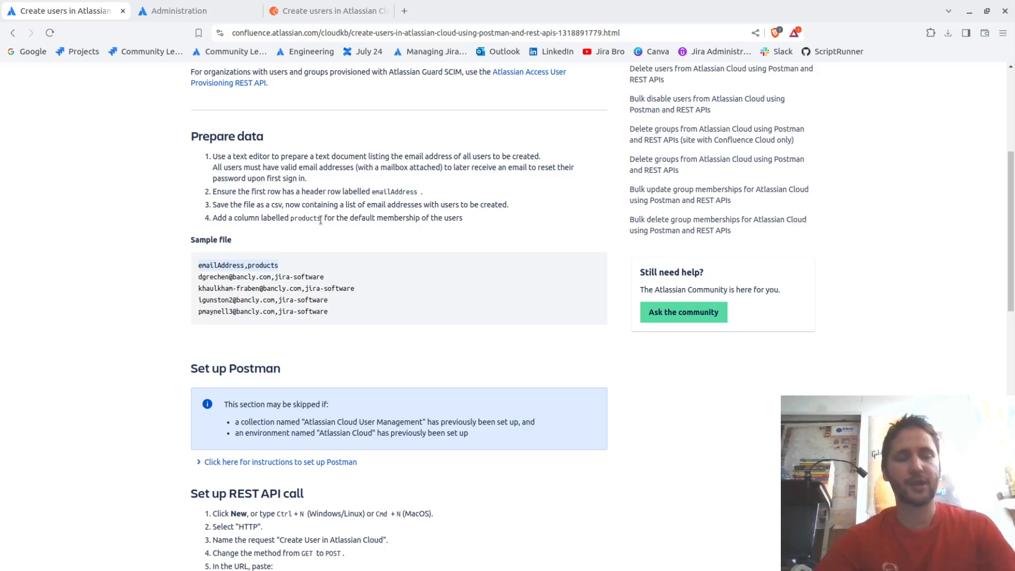
mouse_move(298, 244)
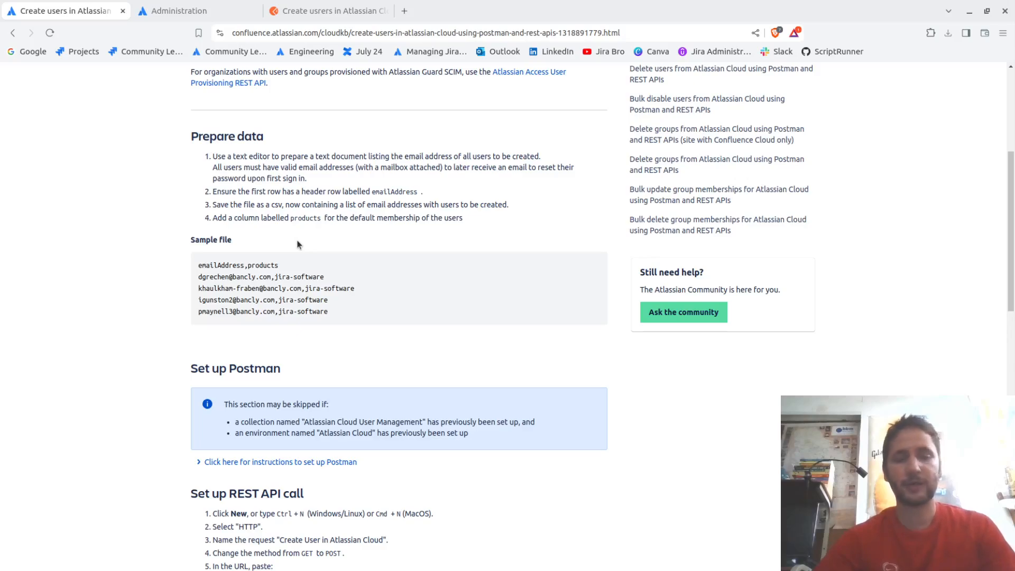
mouse_move(222, 265)
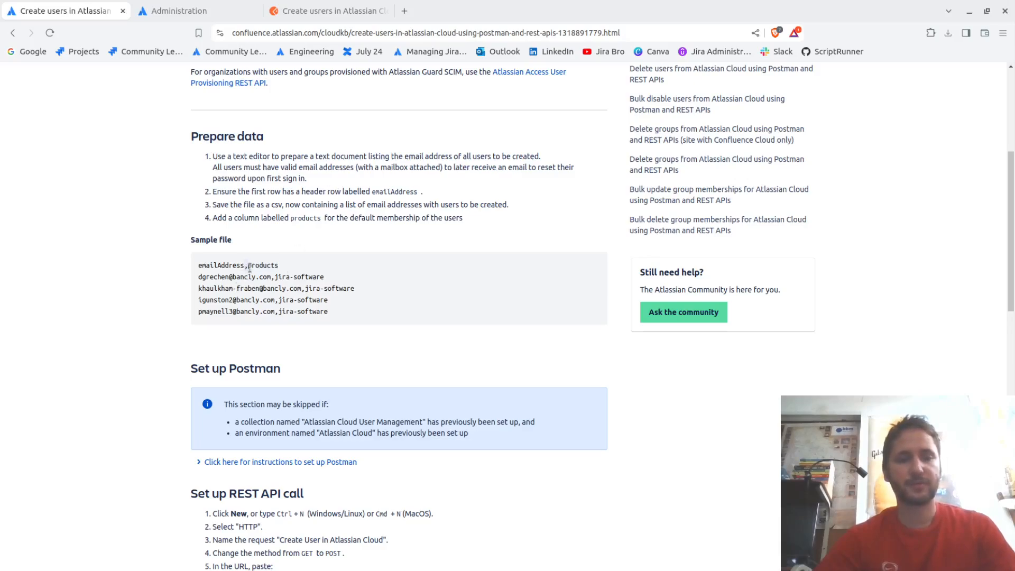
mouse_move(322, 188)
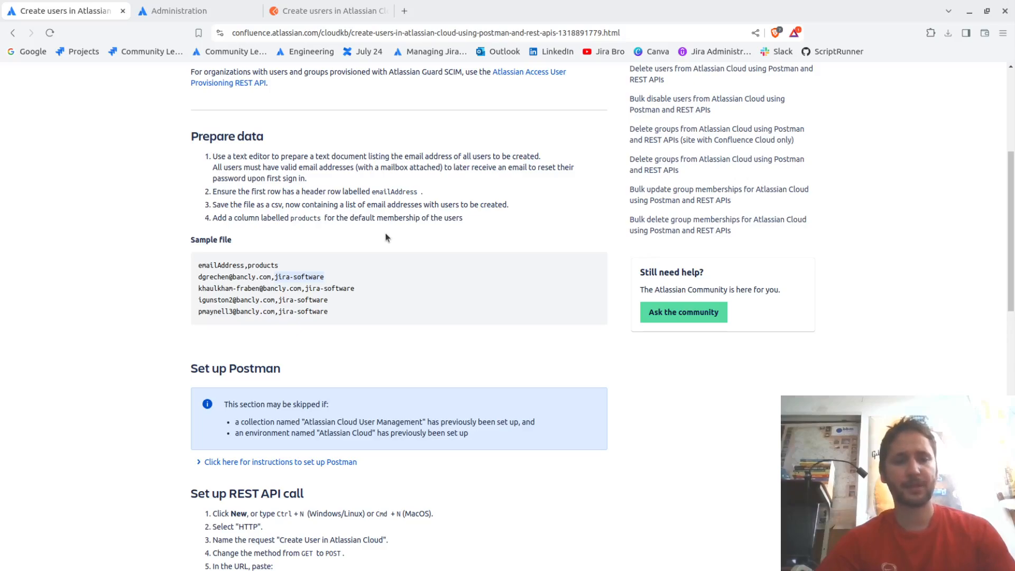
scroll(down, 3)
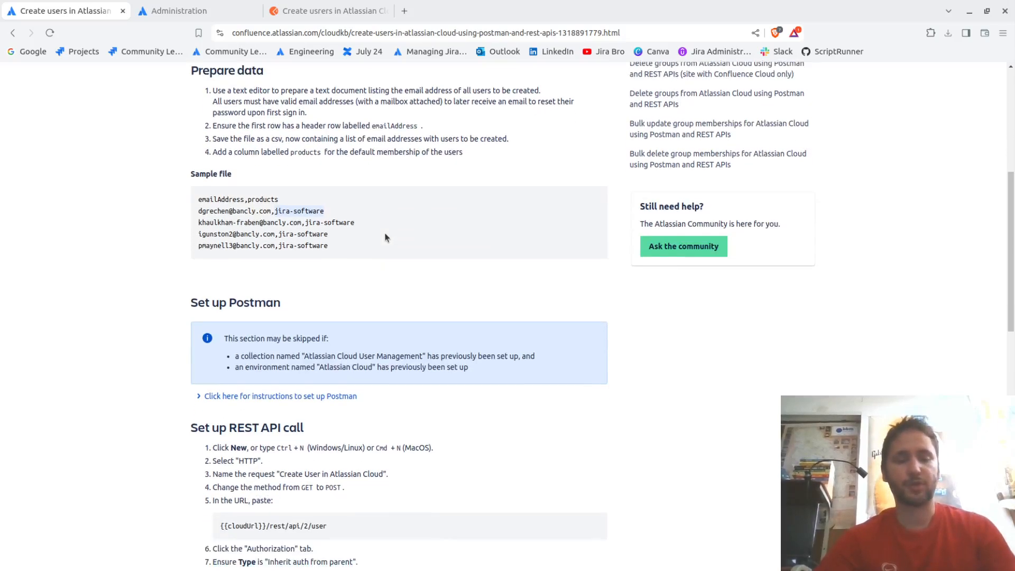
scroll(up, 3)
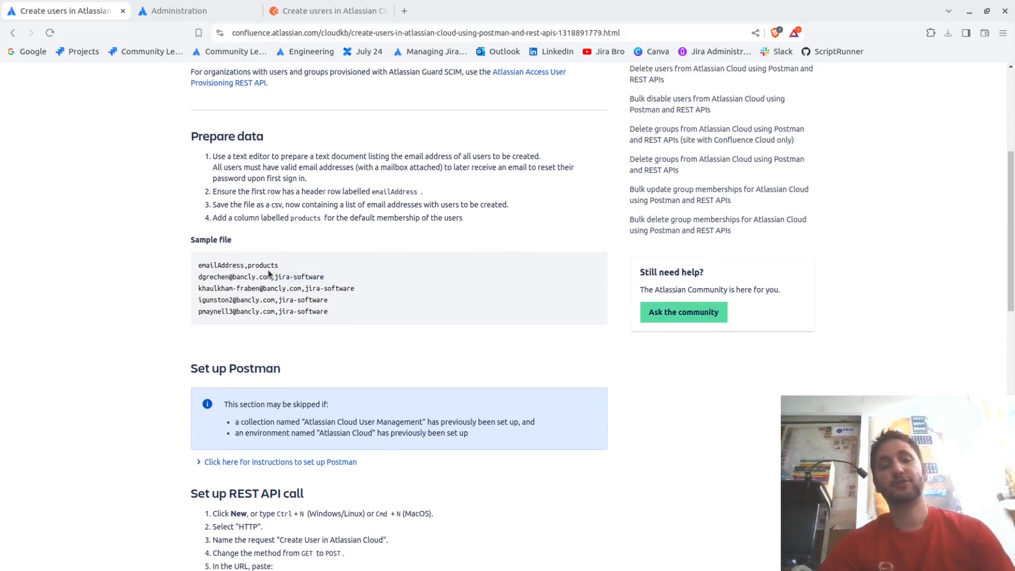
mouse_move(342, 308)
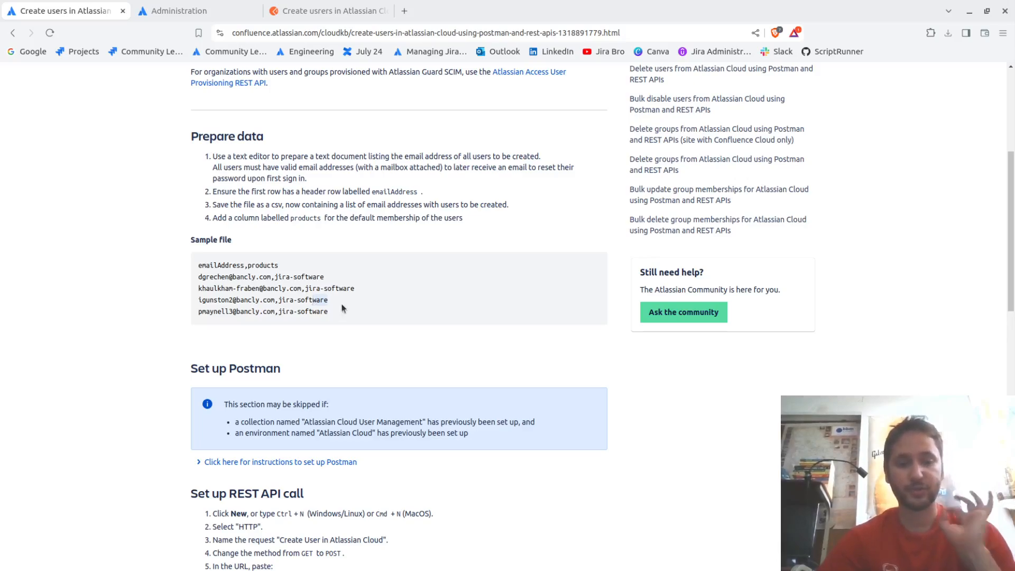
scroll(down, 3)
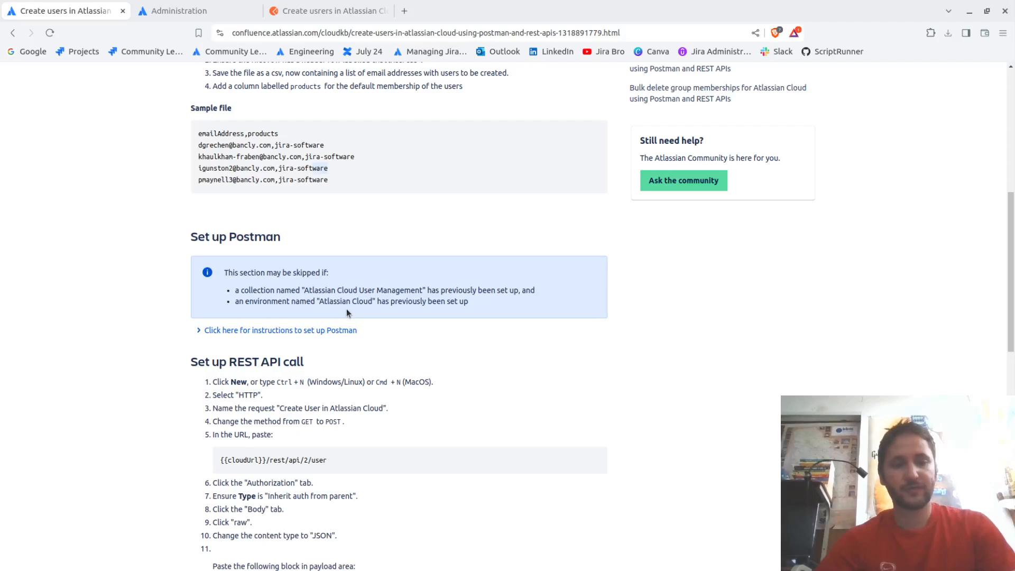
Bring back the saved Create users POST request to the Atlassian Cloud user endpoint.
click(327, 11)
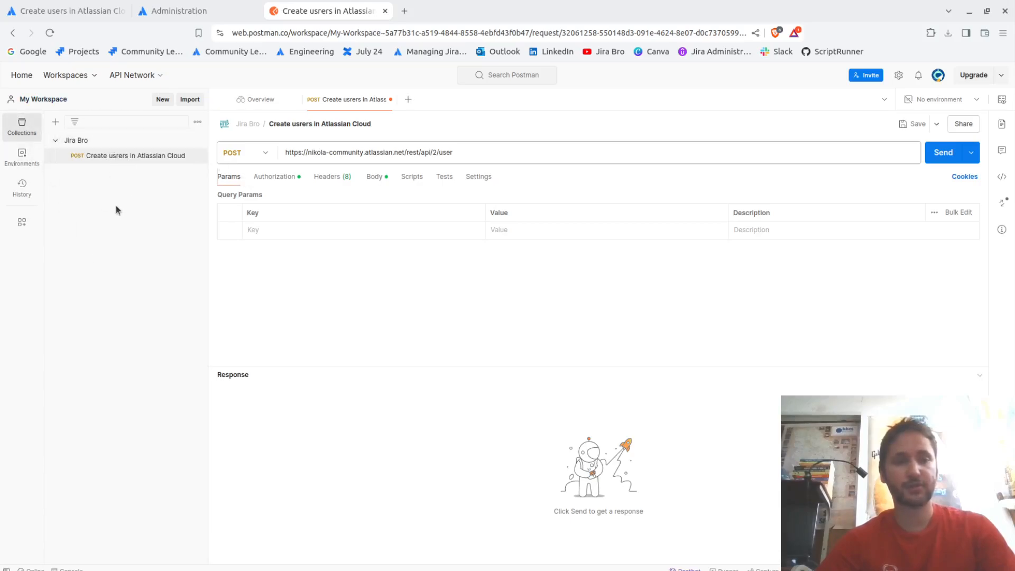
mouse_move(144, 209)
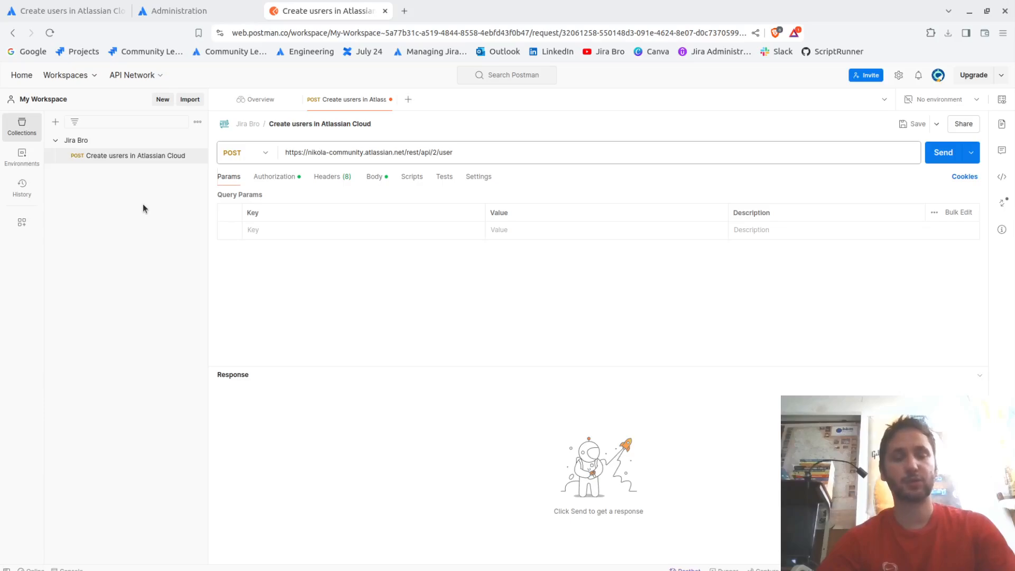
mouse_move(233, 142)
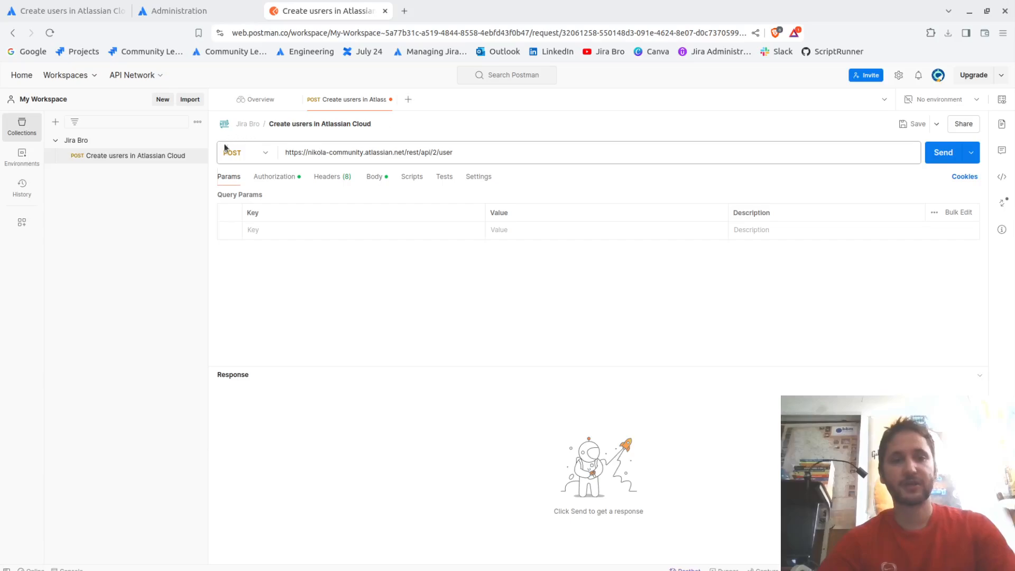
mouse_move(240, 171)
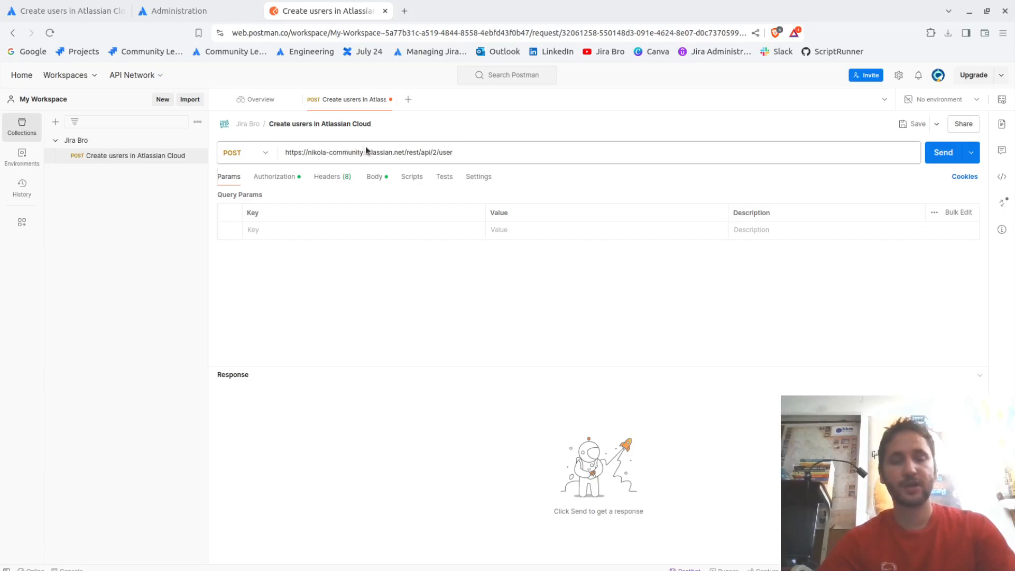
mouse_move(405, 163)
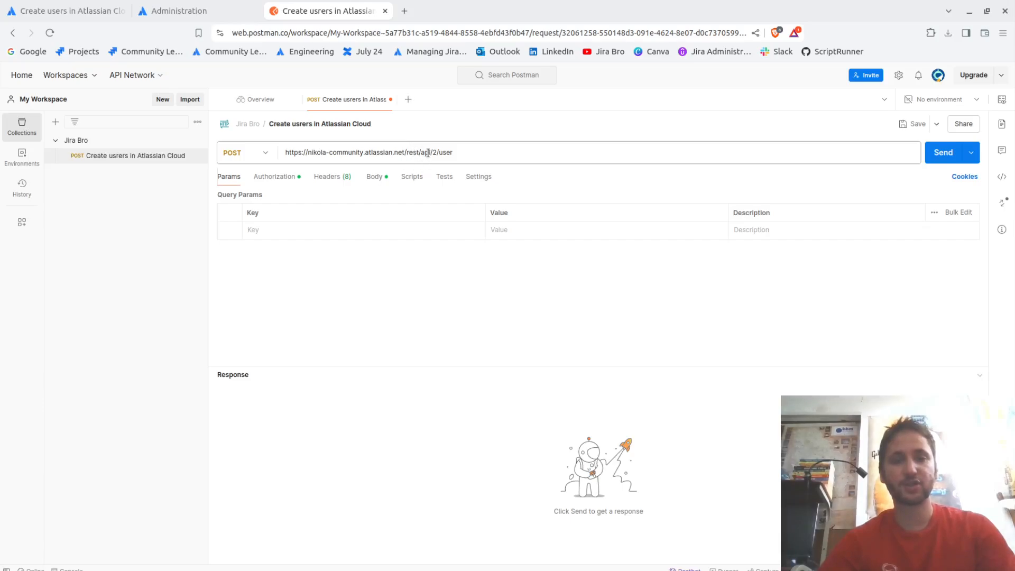
mouse_move(495, 181)
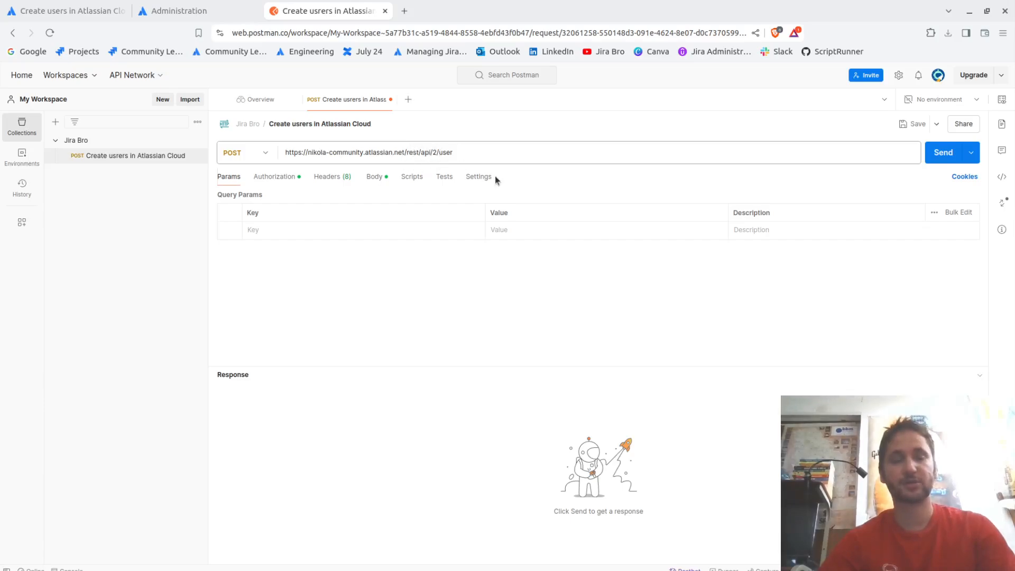
mouse_move(421, 261)
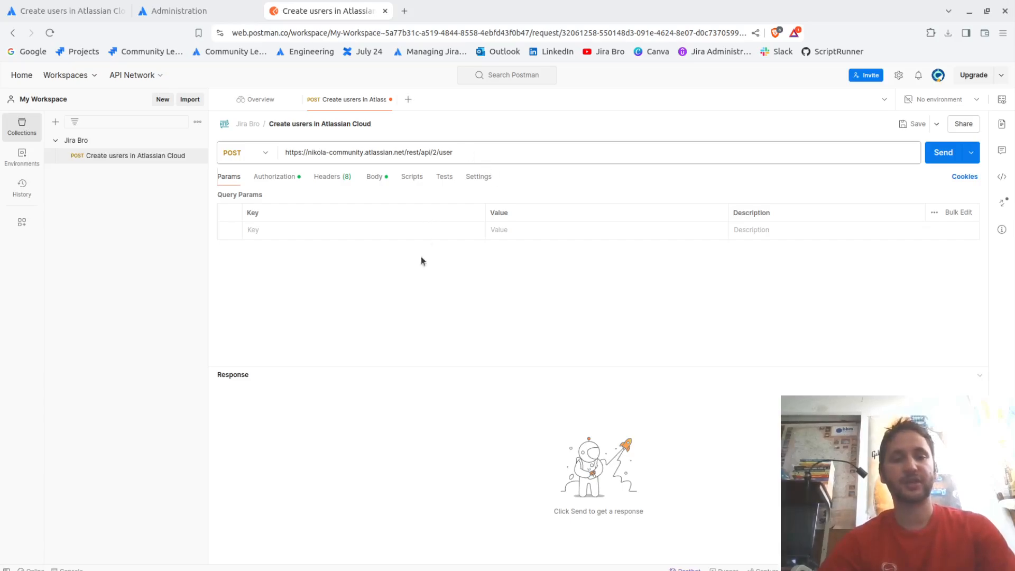
mouse_move(391, 328)
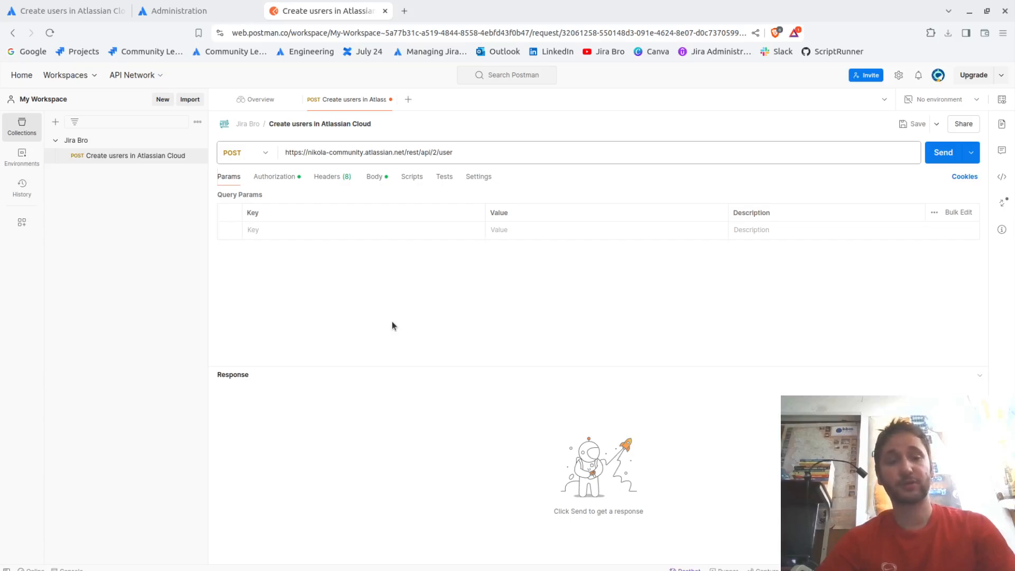
View the guide's Set up REST API call JSON payload and Execute runner steps.
click(373, 177)
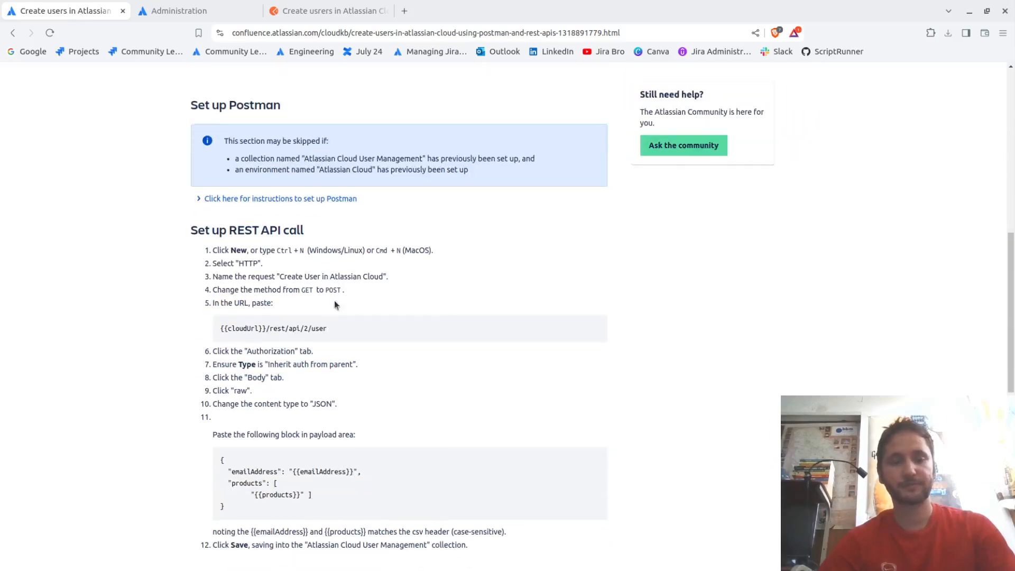
scroll(down, 3)
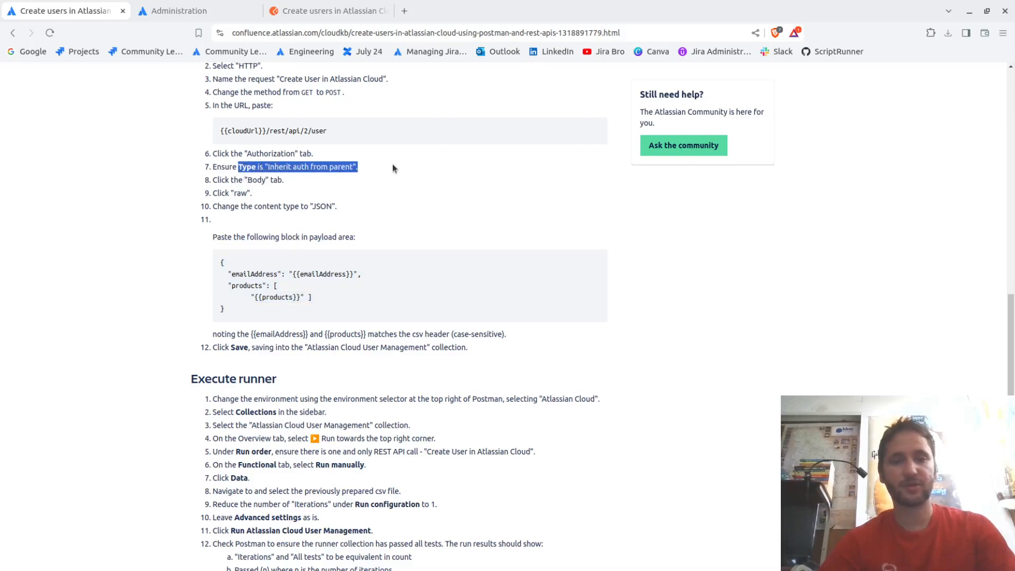
Show the request's raw JSON body with the emailAddress and products placeholders.
click(327, 10)
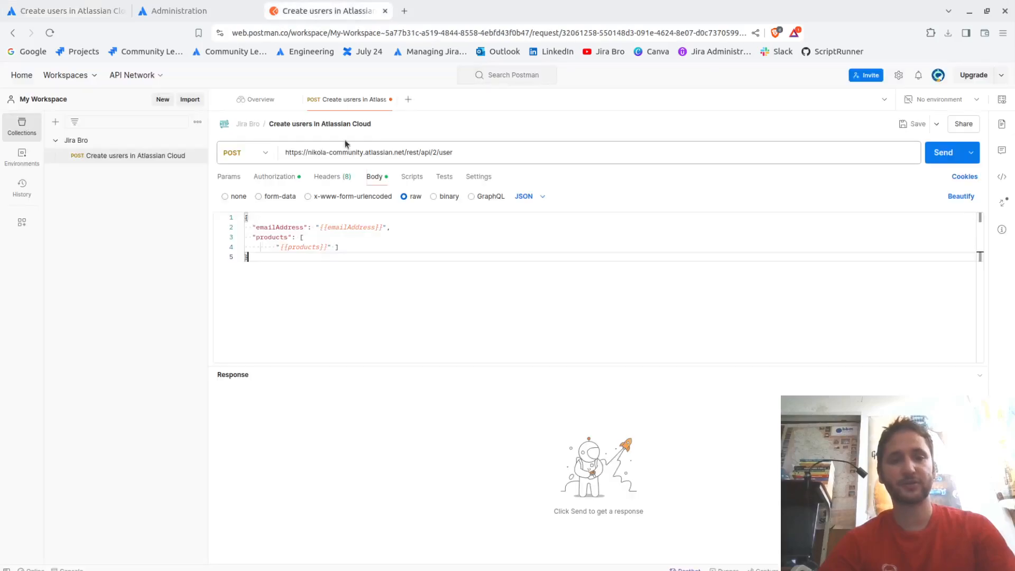
mouse_move(268, 177)
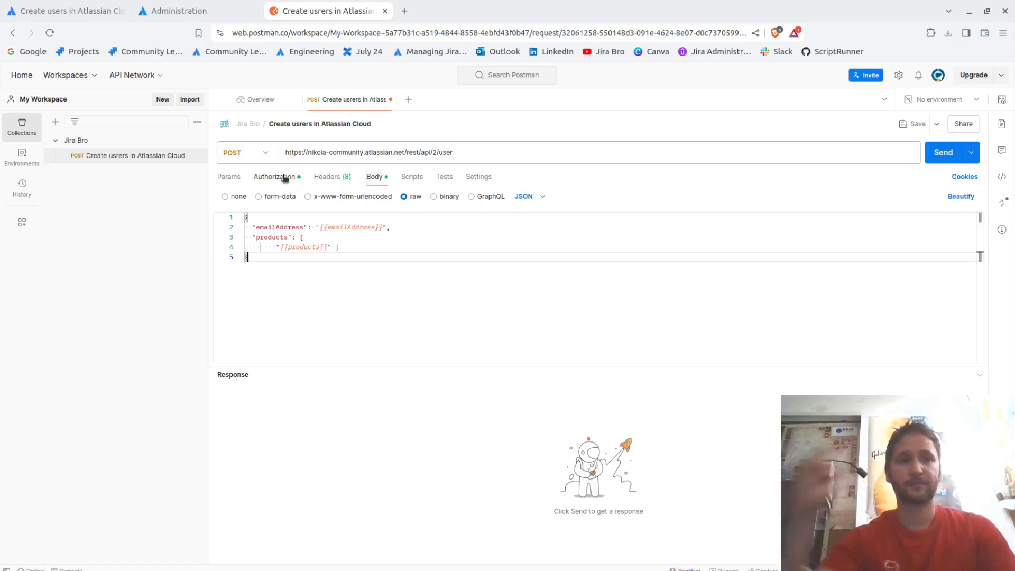
From the Administration users directory, switch via the app grid to Jira's Projects page.
click(188, 11)
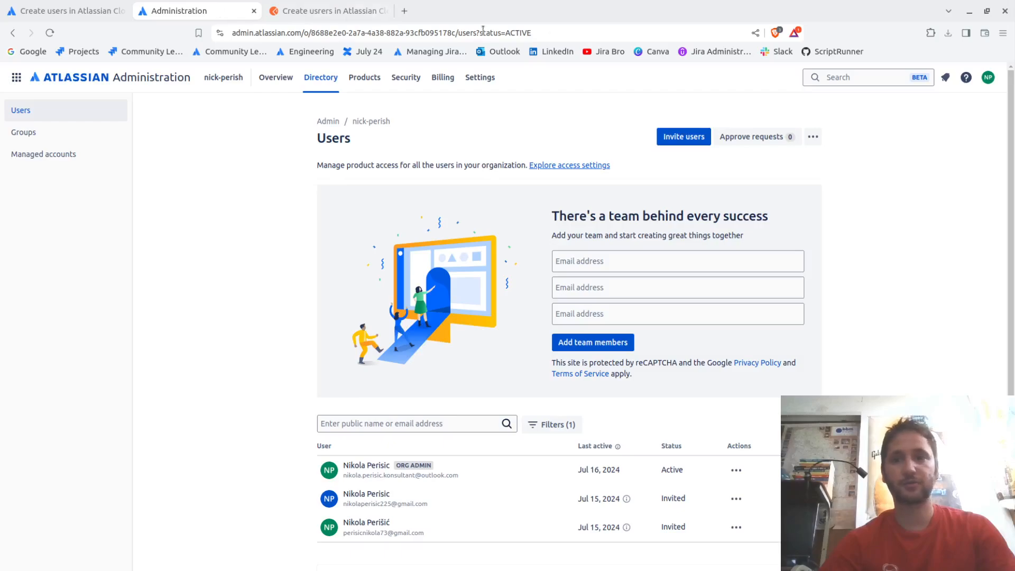
mouse_move(818, 211)
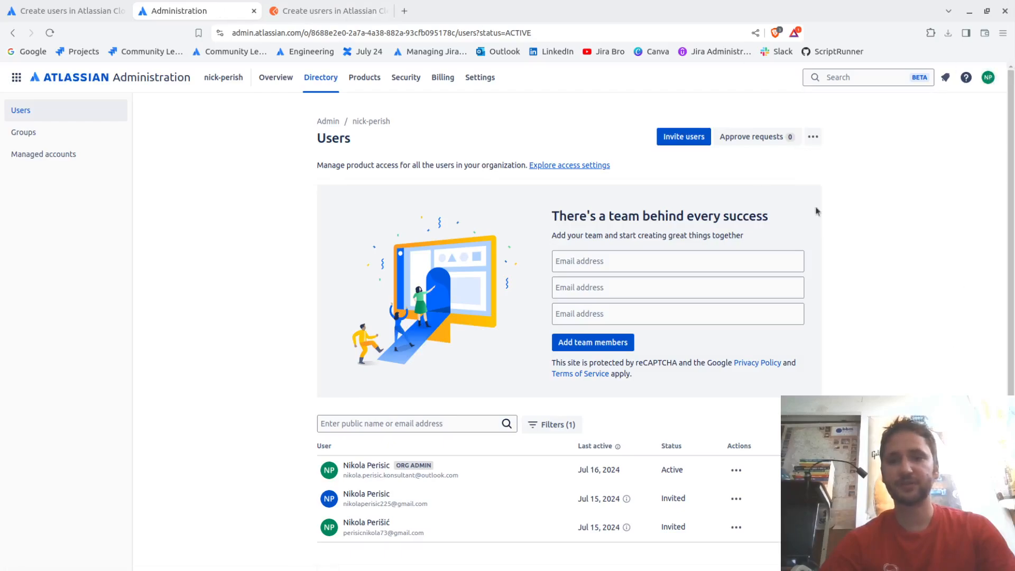
click(16, 78)
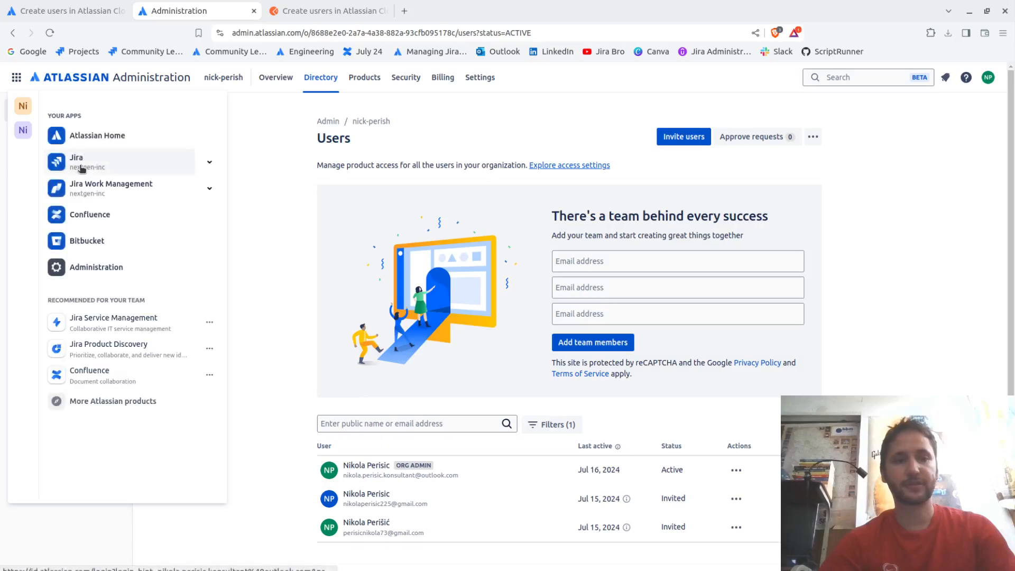
click(23, 129)
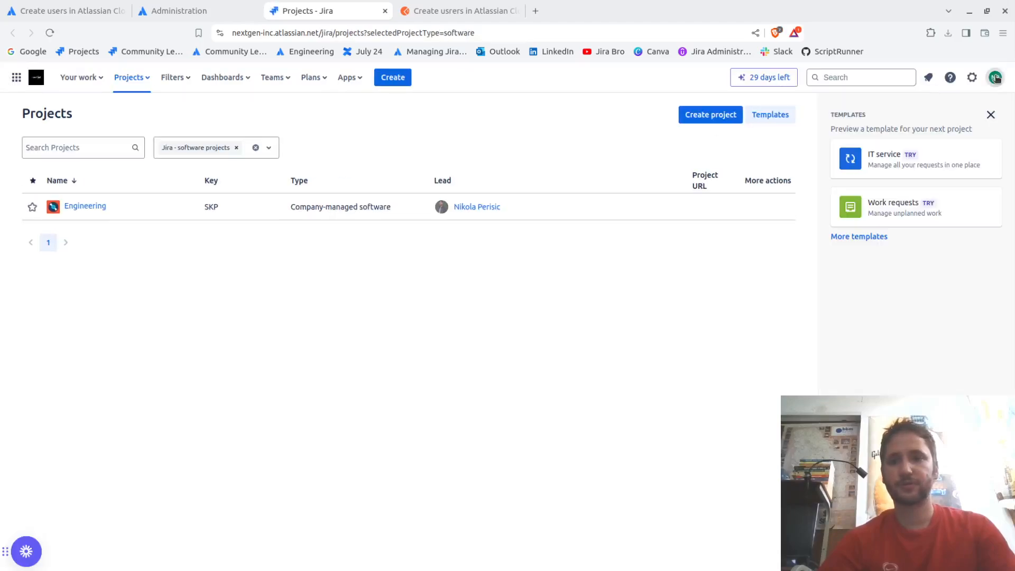
Reach the account's API tokens list through Manage account and its Security settings.
click(997, 78)
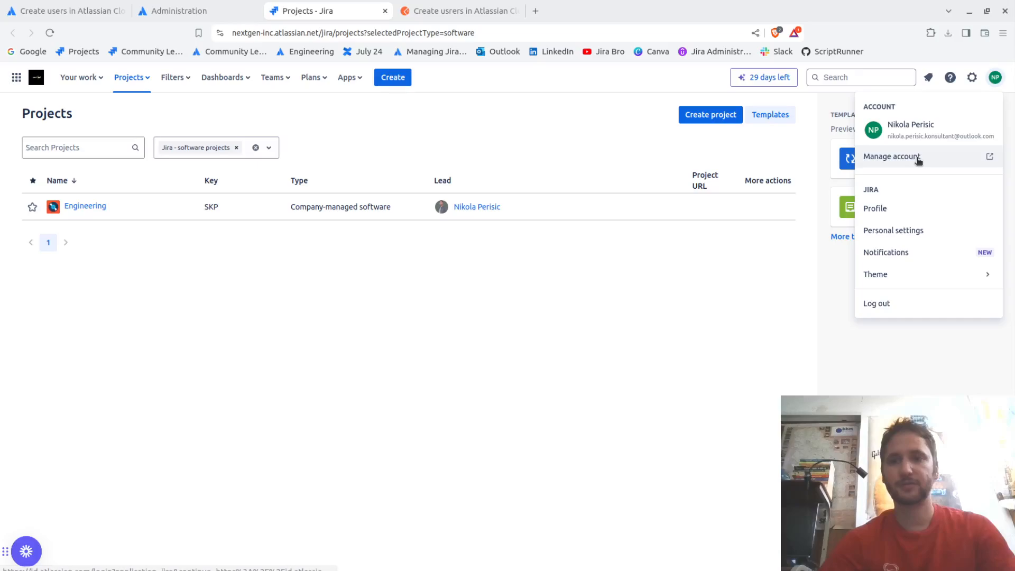
click(892, 156)
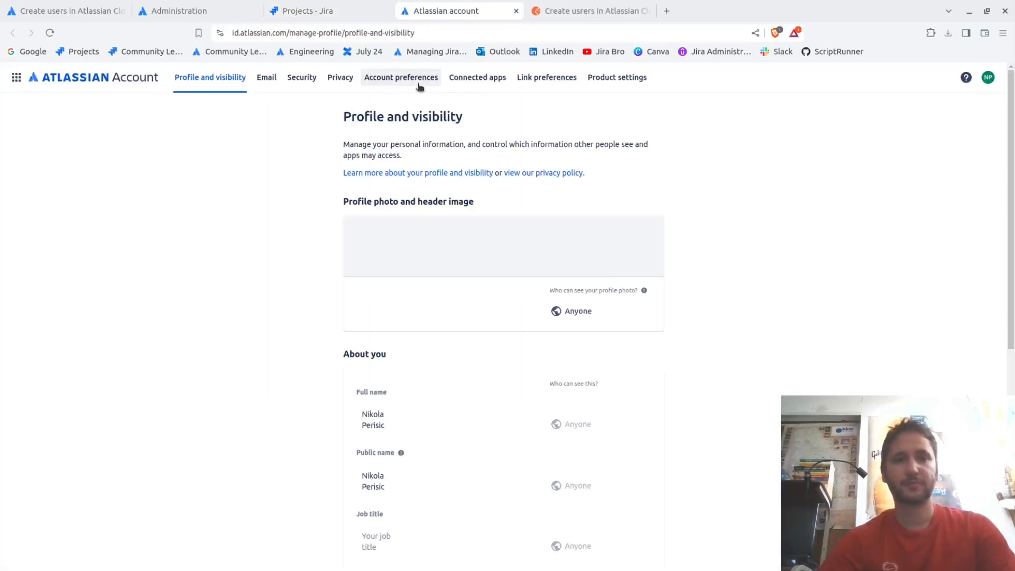
click(302, 78)
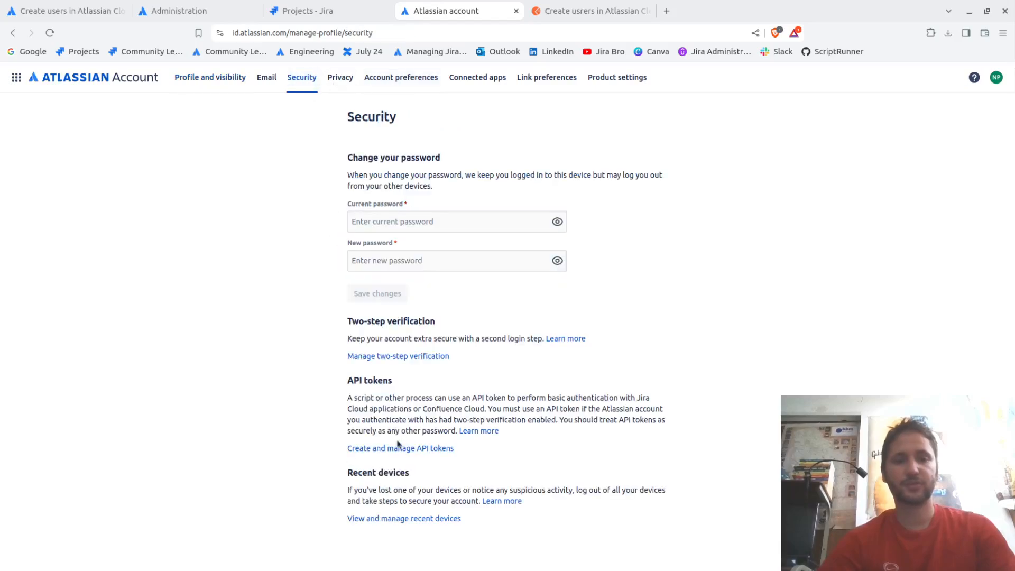
mouse_move(409, 472)
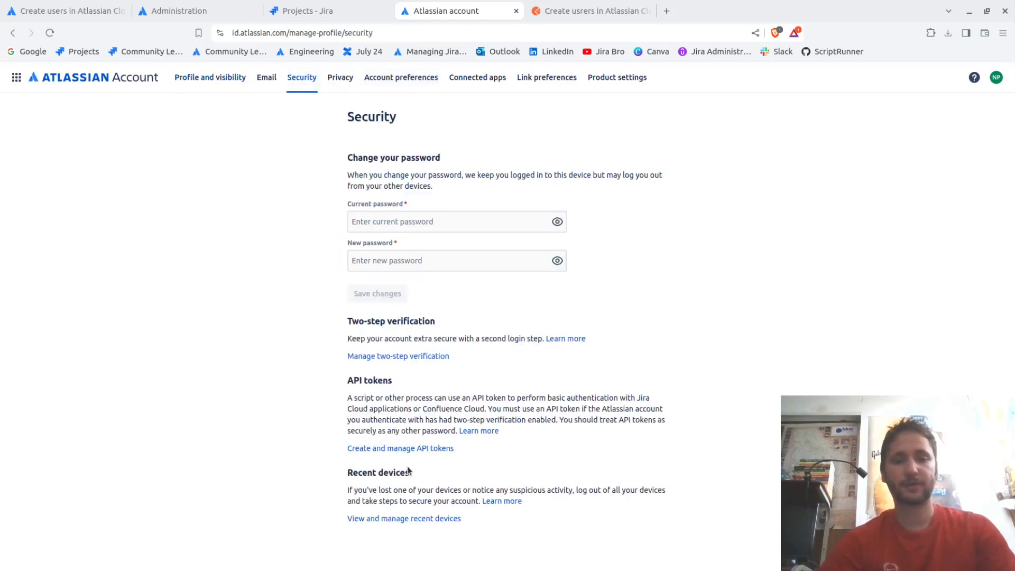
click(400, 448)
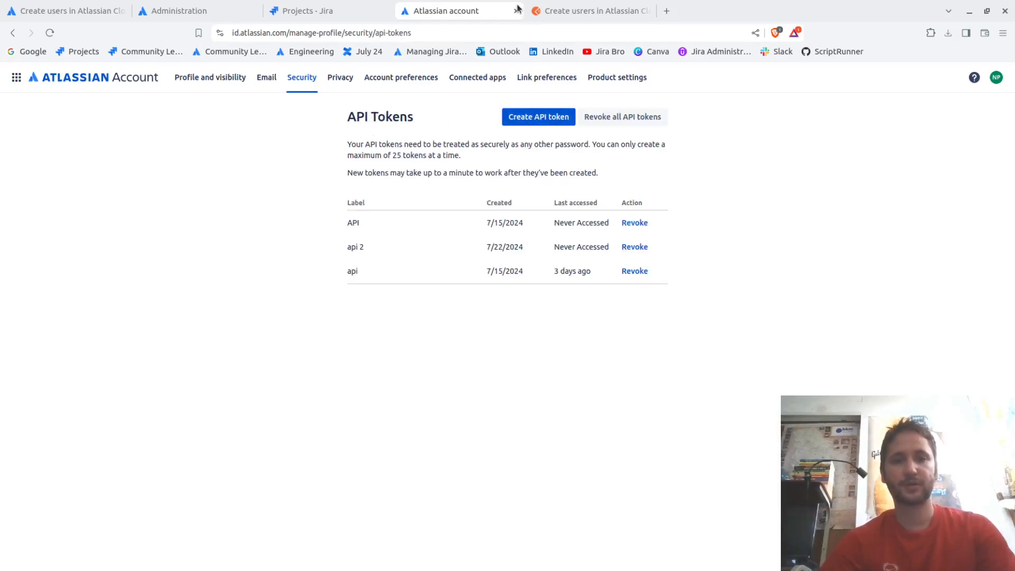
Check the Administration users list, the Postman request and Jira projects, then return to the Confluence guide.
click(180, 11)
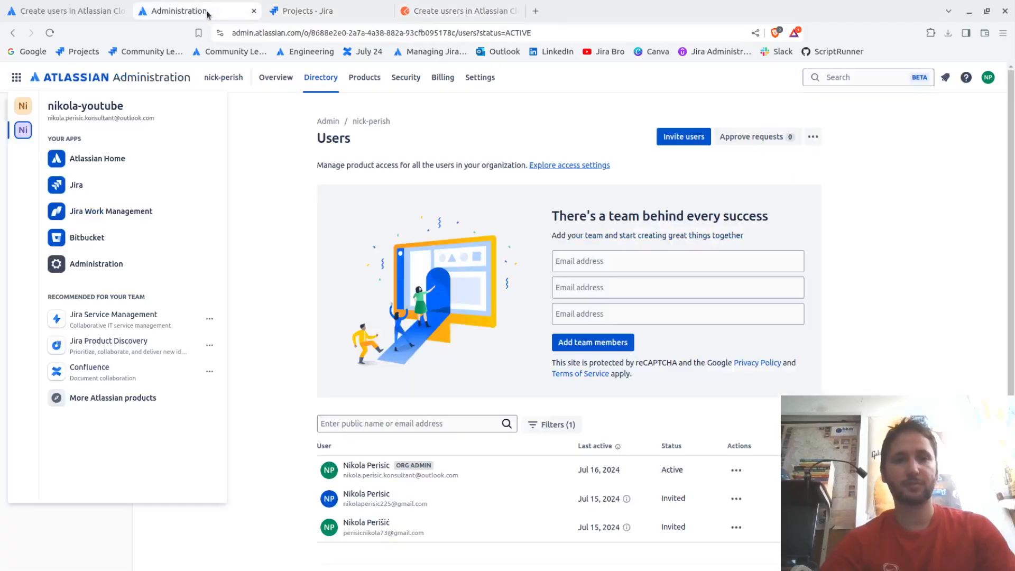
click(458, 11)
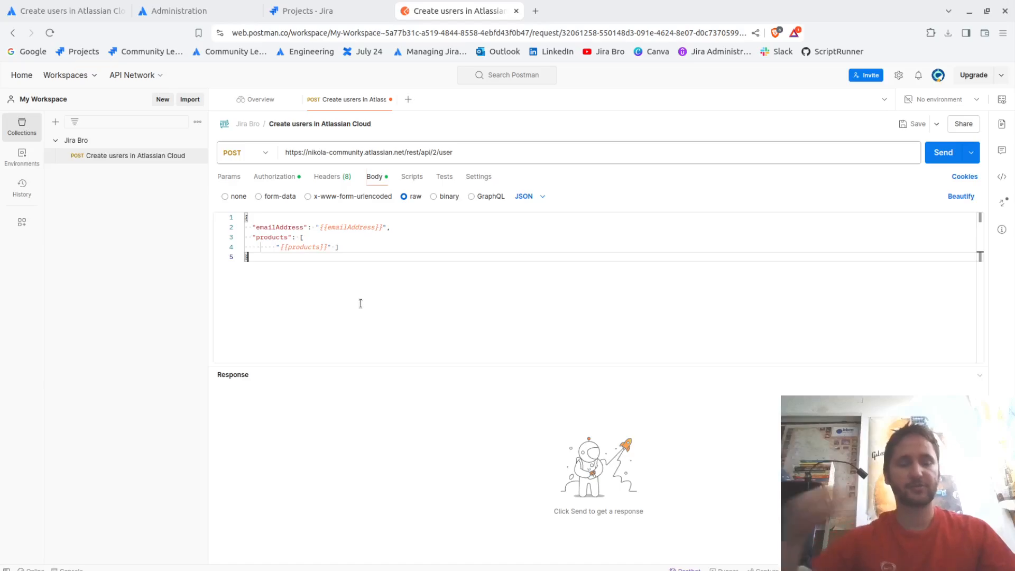
mouse_move(389, 124)
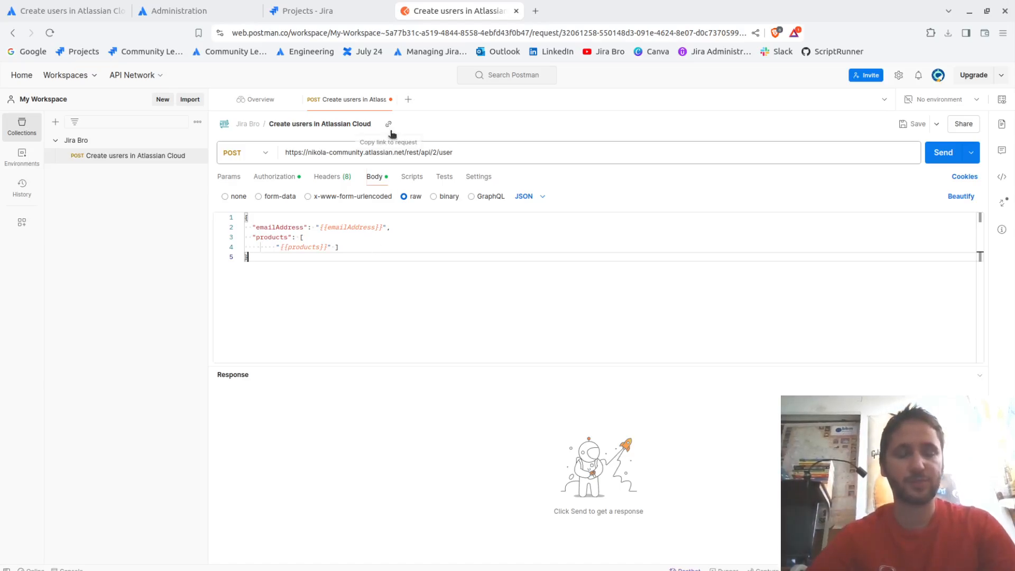
click(318, 10)
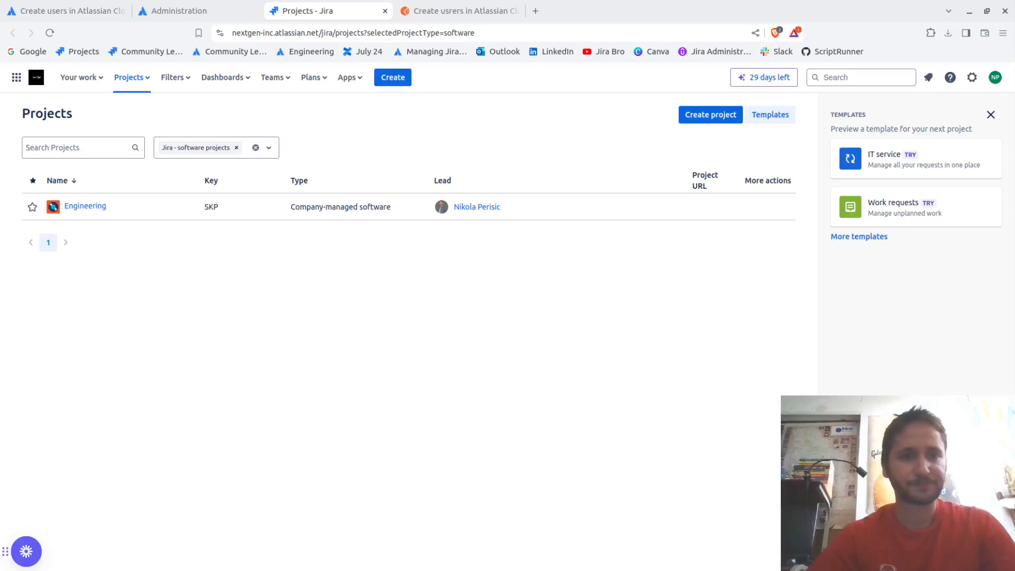
click(62, 10)
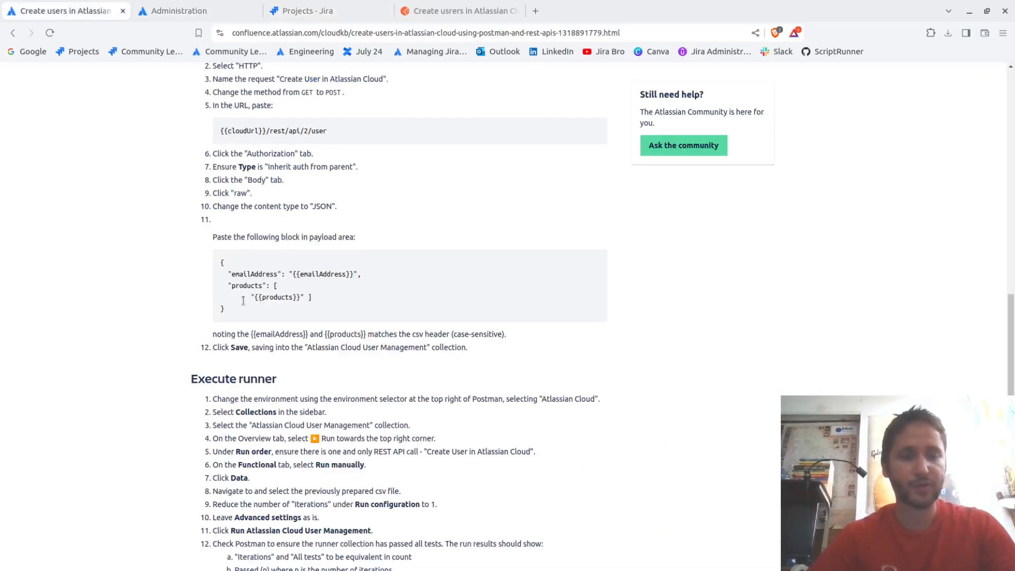
mouse_move(310, 248)
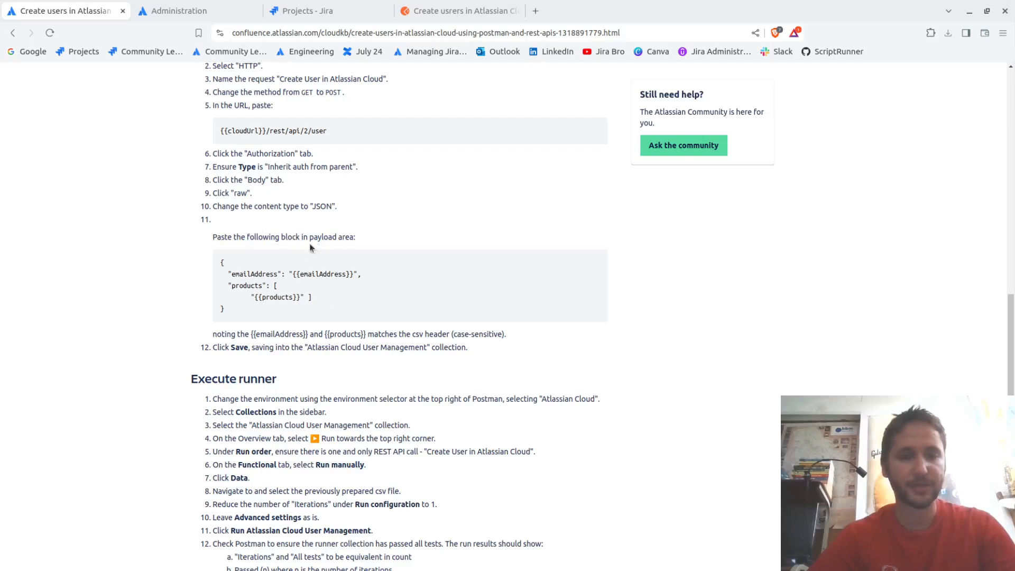
Read down through the guide's request payload and Execute runner sections.
scroll(down, 3)
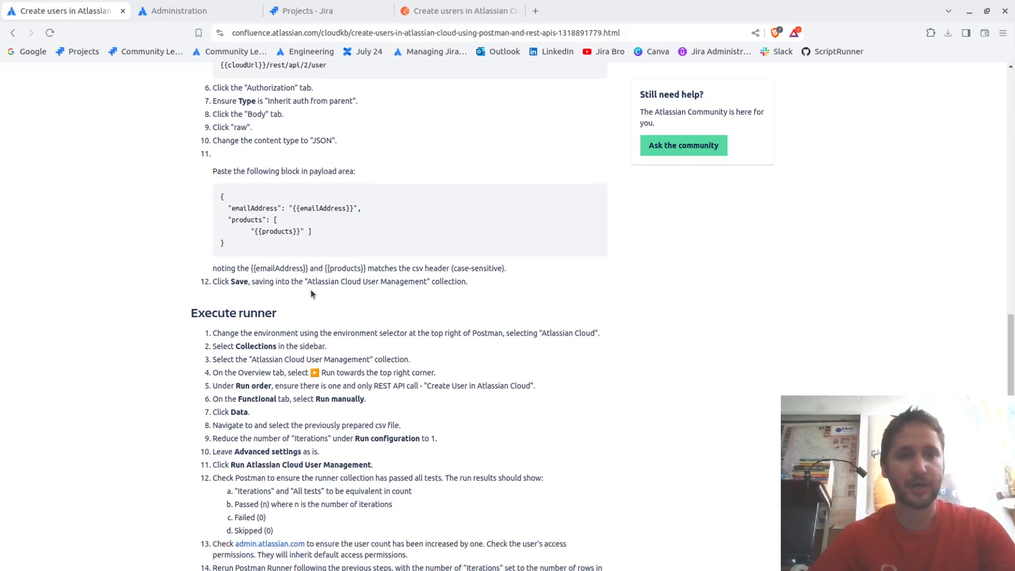
scroll(down, 3)
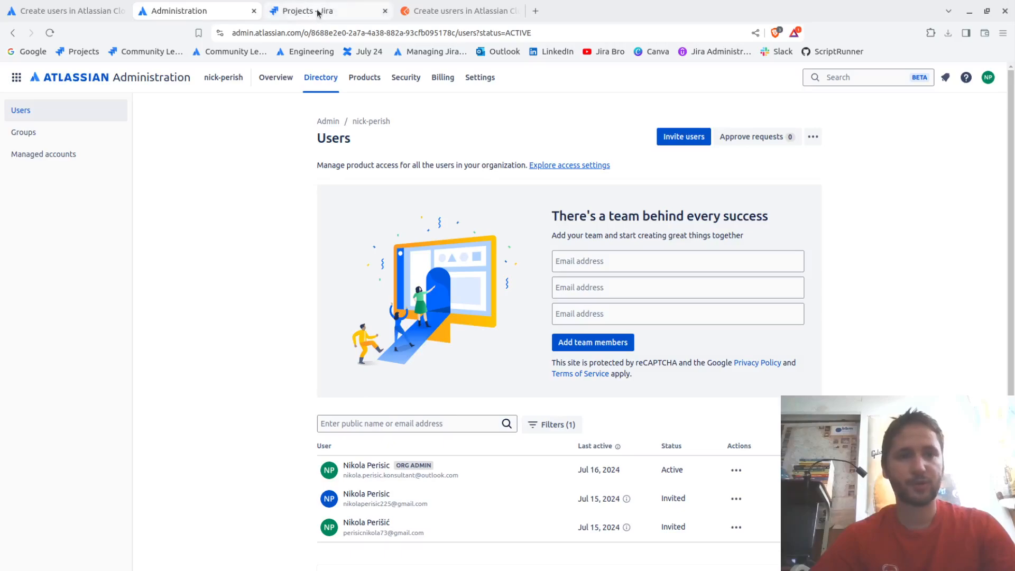
Switch Jira to the nick-perish site, close the old projects tab, and copy its base URL for the request.
click(315, 11)
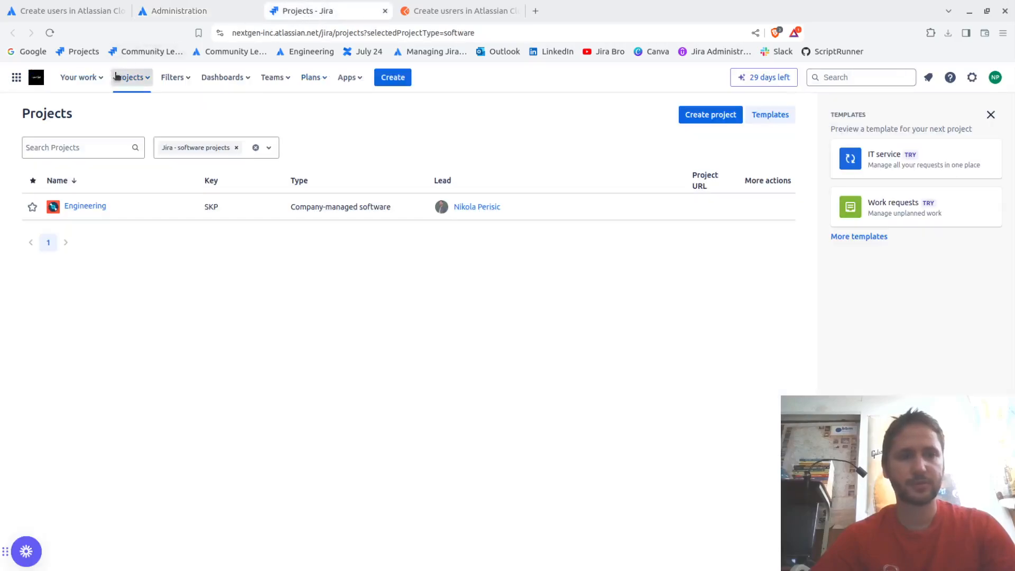
click(16, 77)
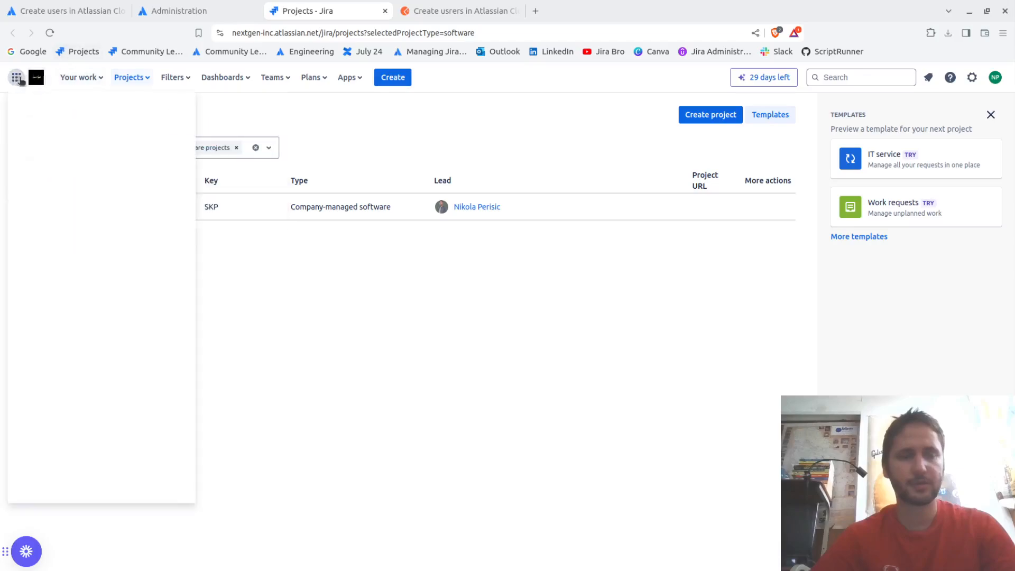
click(16, 78)
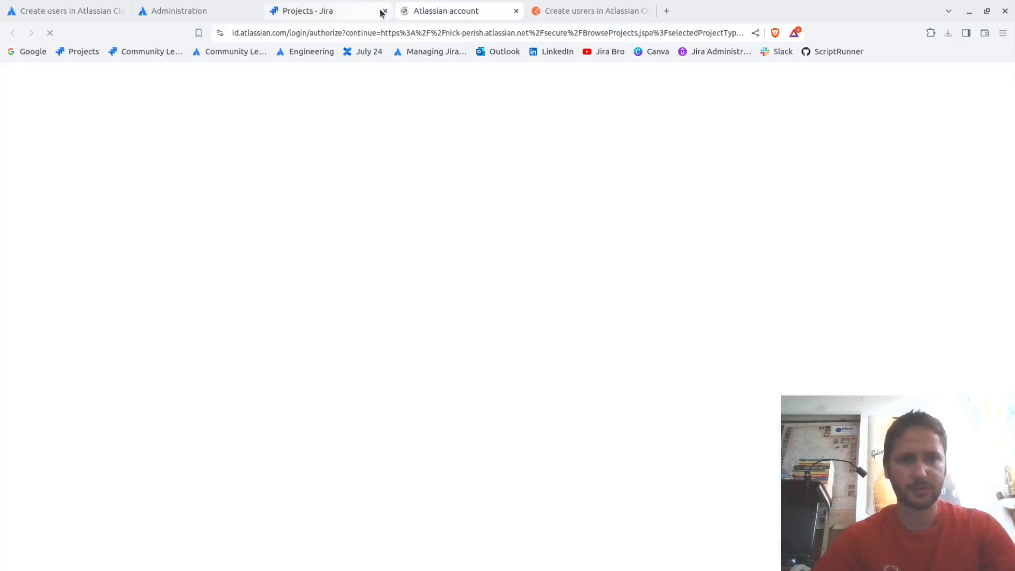
click(515, 10)
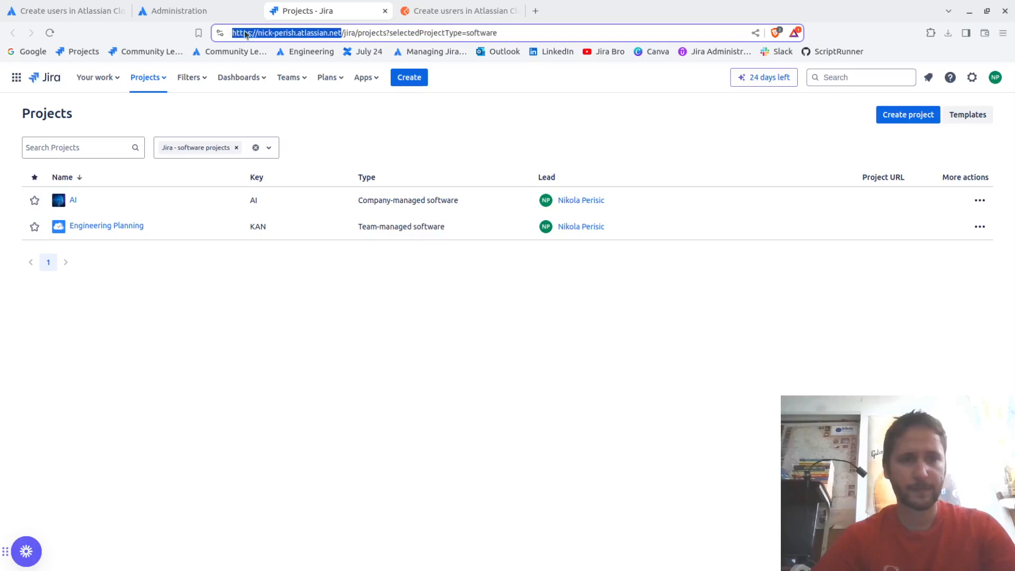
click(461, 11)
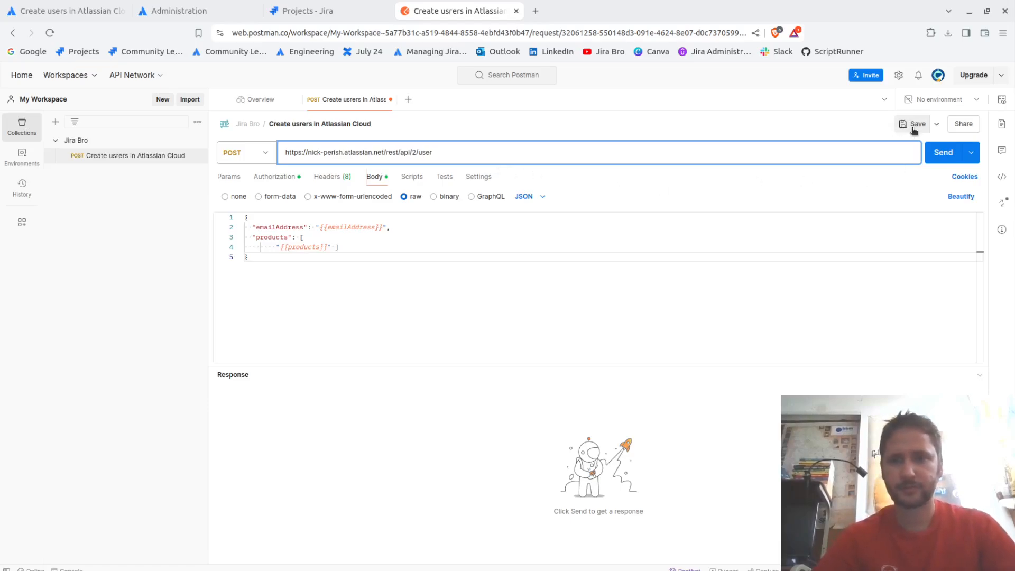
click(916, 124)
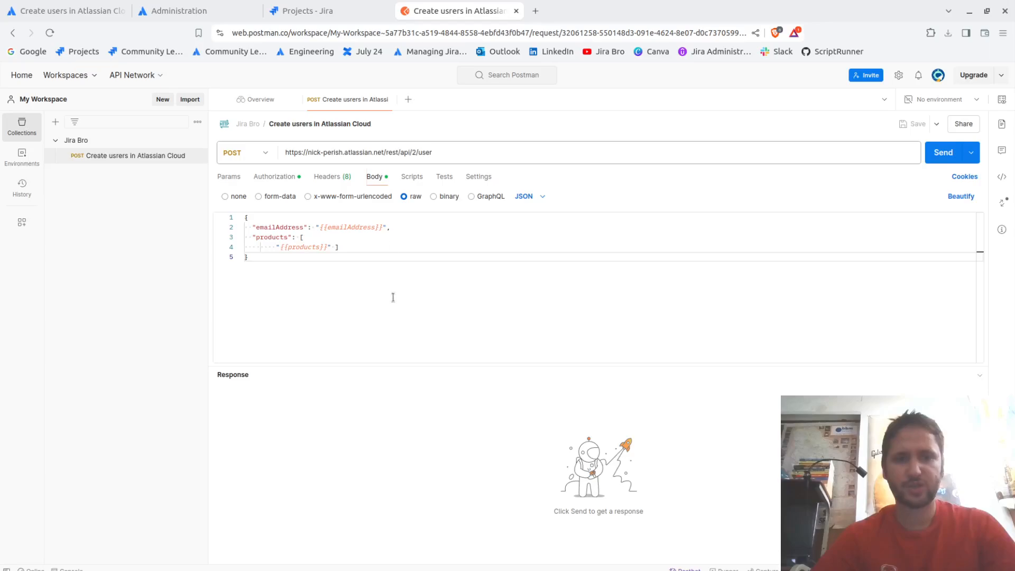
mouse_move(467, 250)
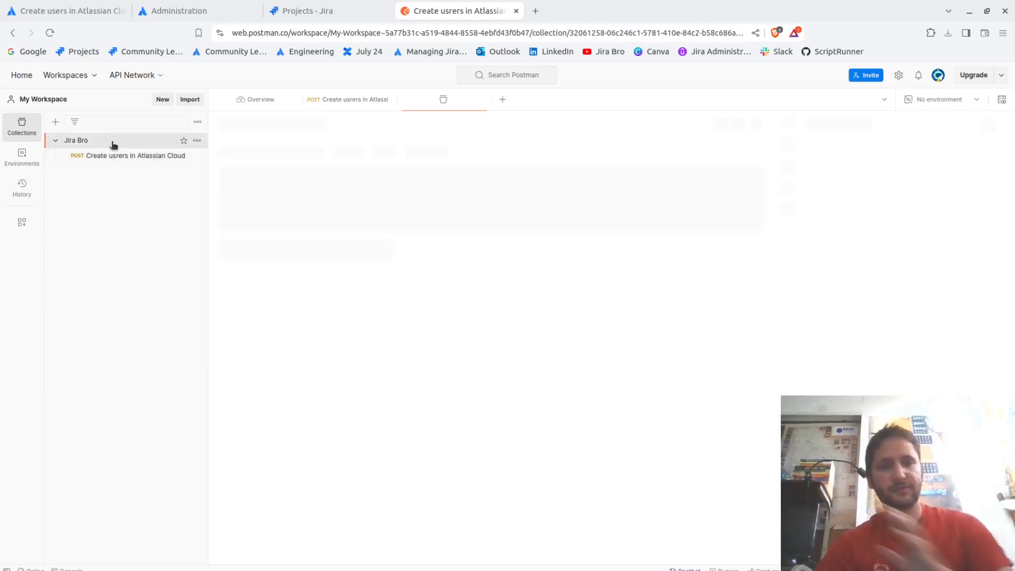
From the Jira Bro collection's Runs view, launch the Collection Runner setup.
click(76, 140)
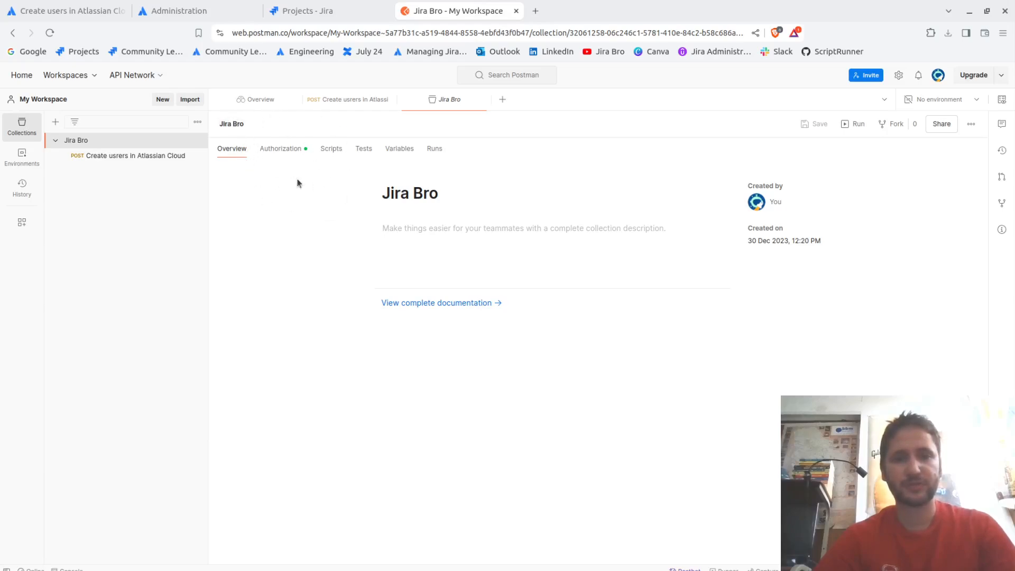
click(435, 148)
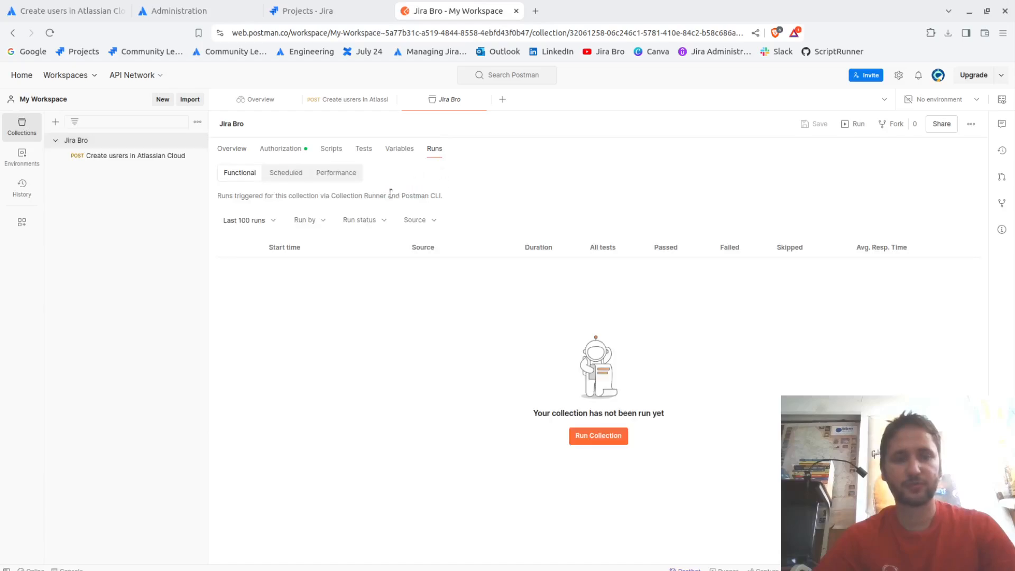
mouse_move(293, 293)
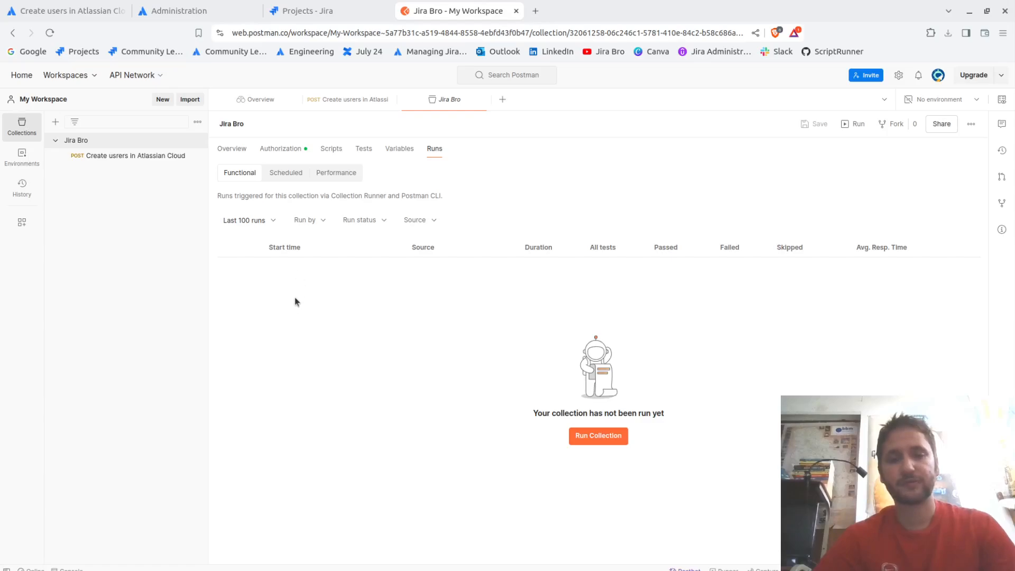
mouse_move(378, 343)
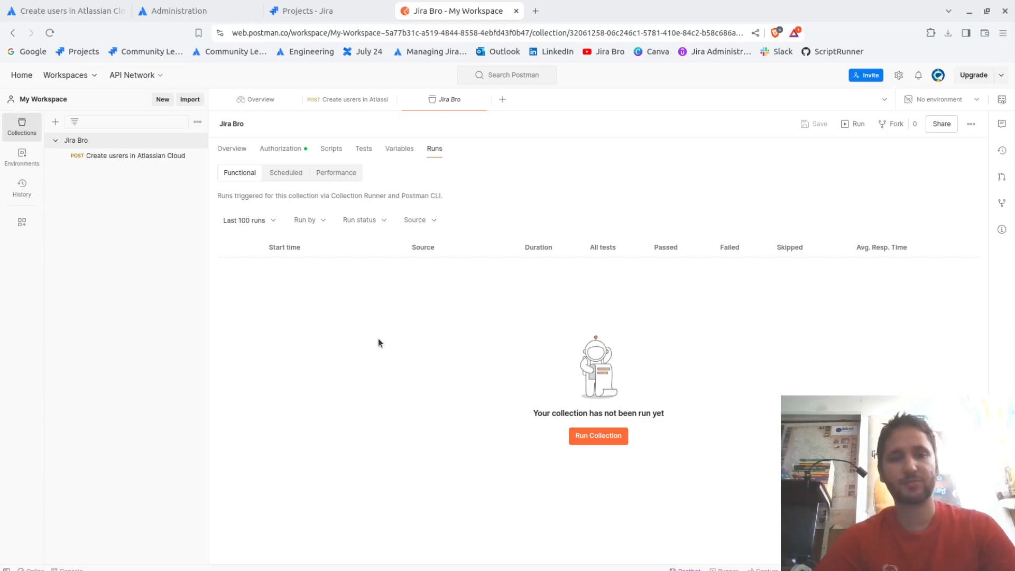
click(598, 436)
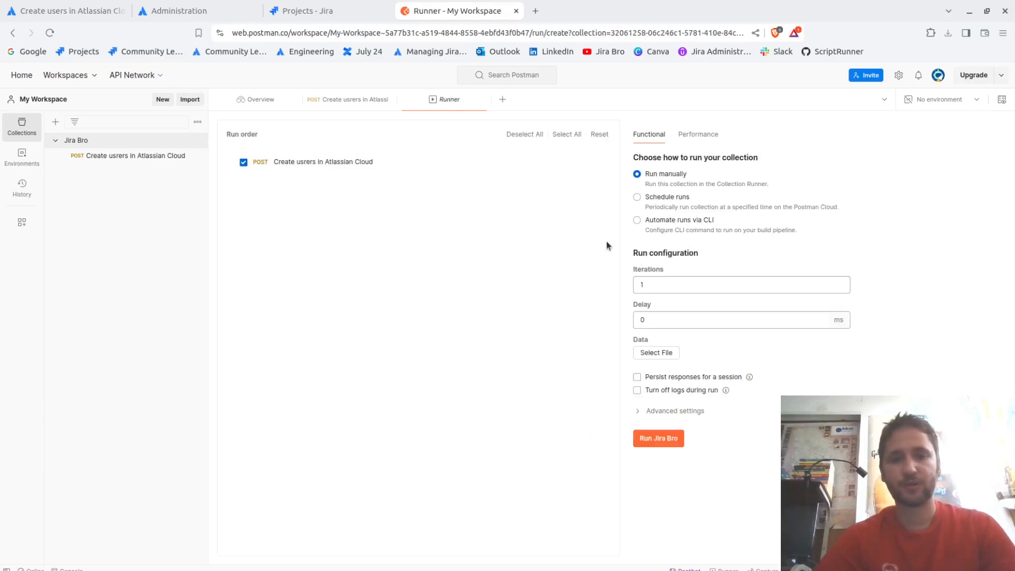
mouse_move(582, 240)
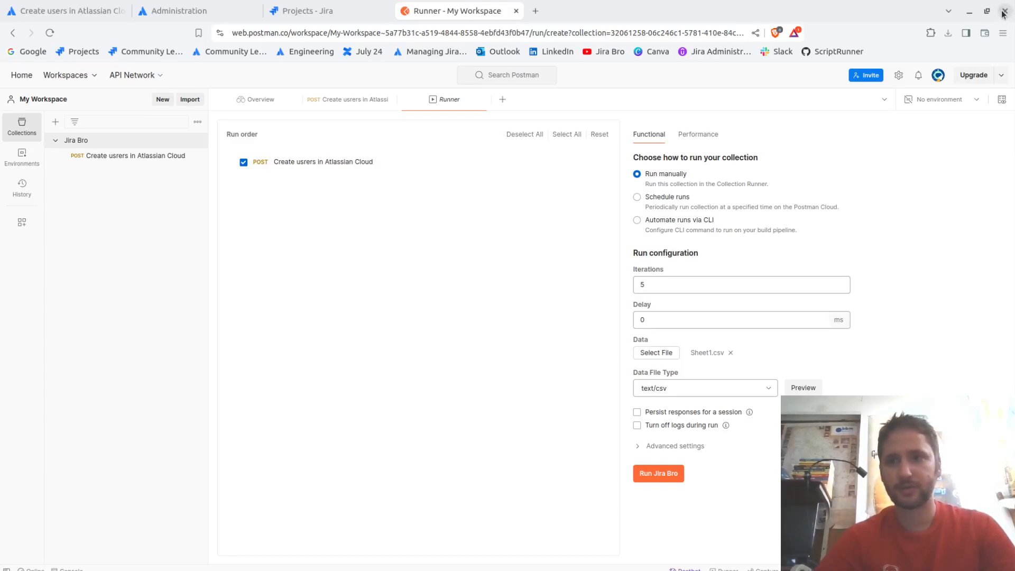
Configure 5 iterations from Sheet1.csv, show advanced settings, and start the Jira Bro run.
click(1008, 12)
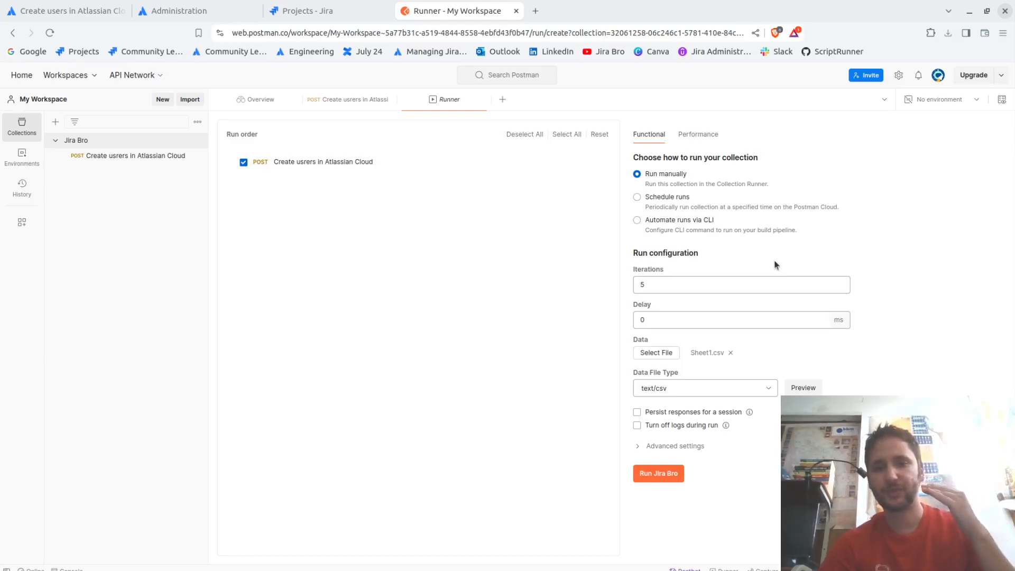
click(675, 445)
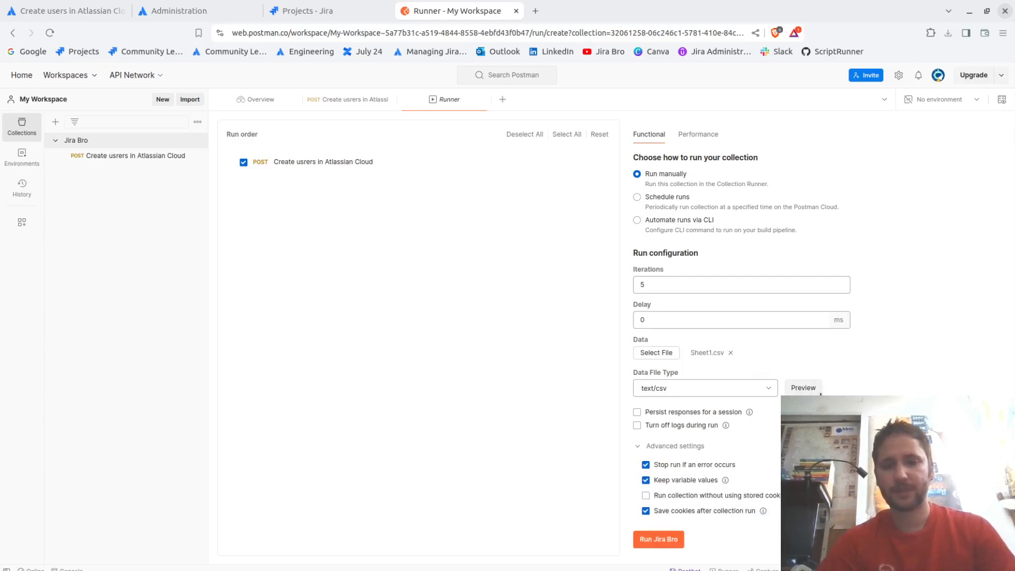
mouse_move(689, 463)
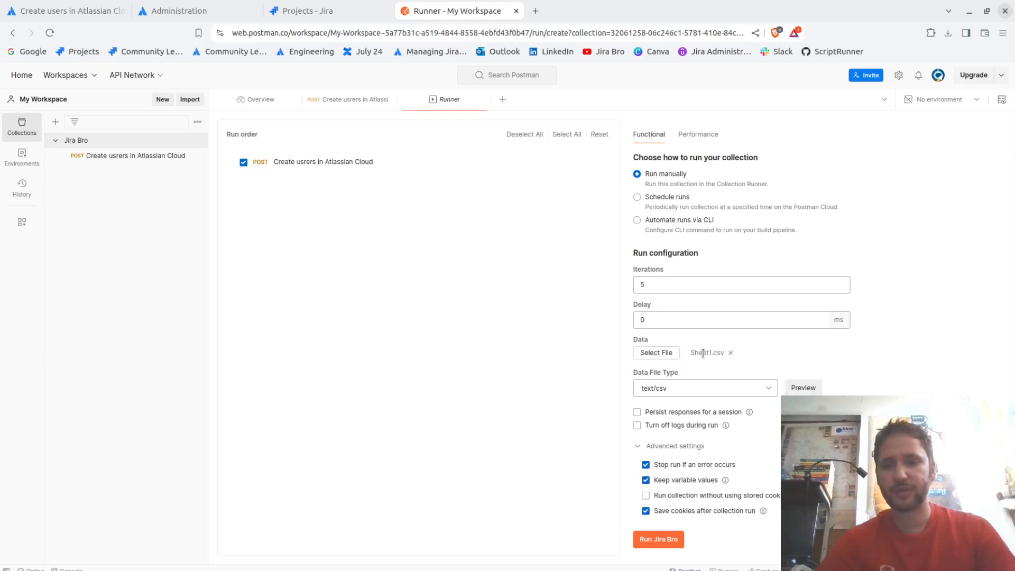
double_click(707, 353)
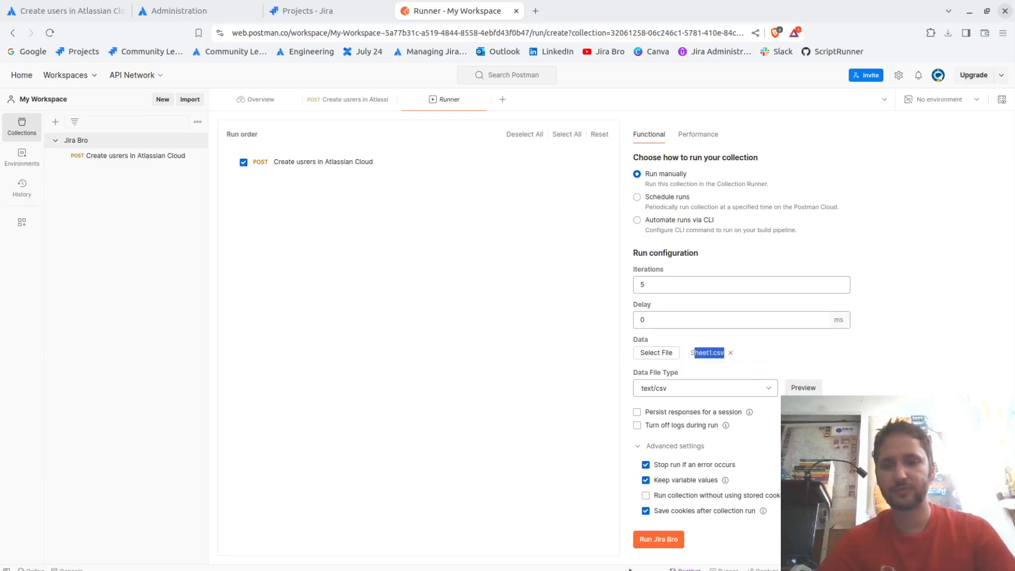
click(658, 539)
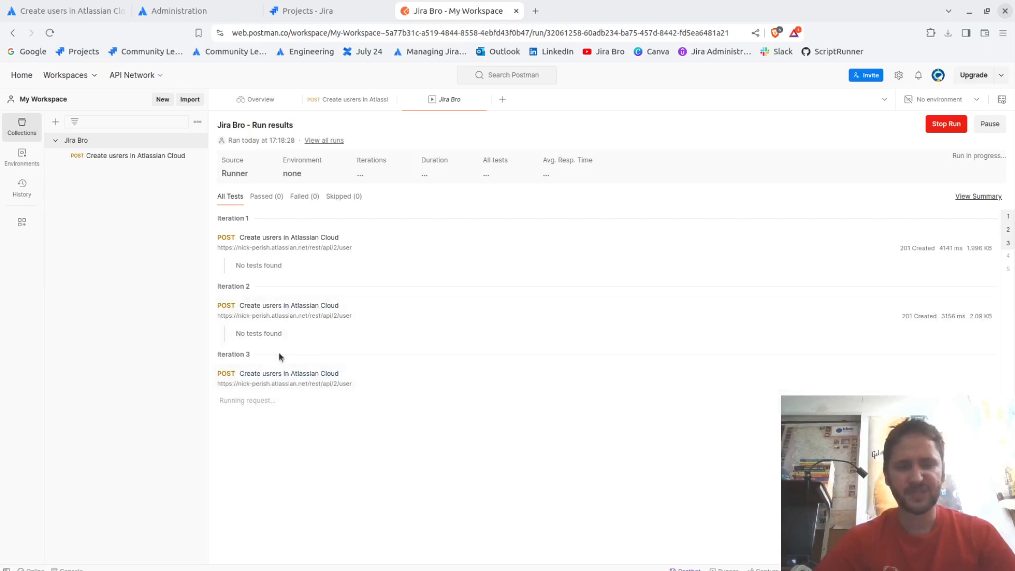
mouse_move(406, 442)
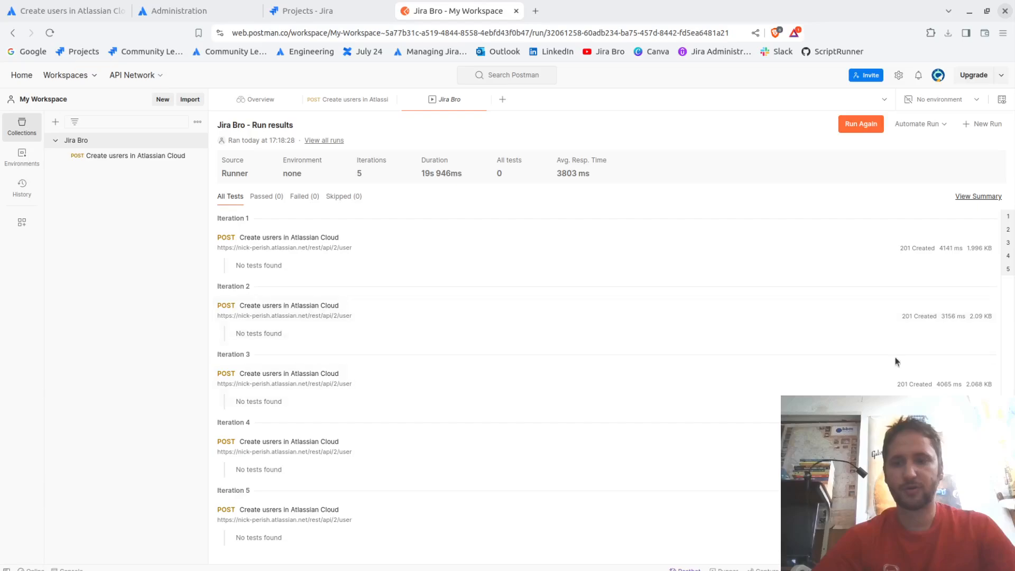
mouse_move(913, 246)
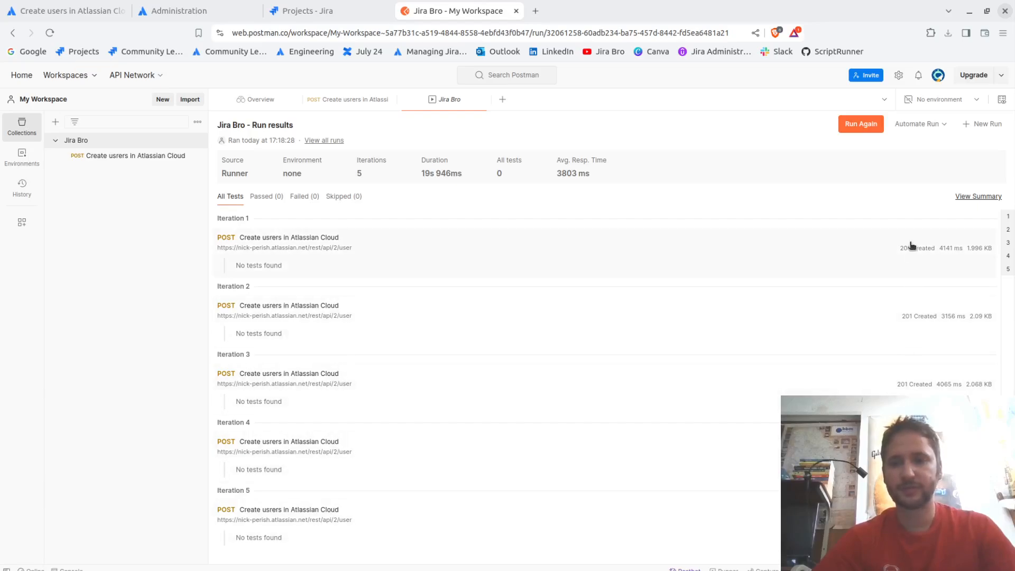
mouse_move(906, 255)
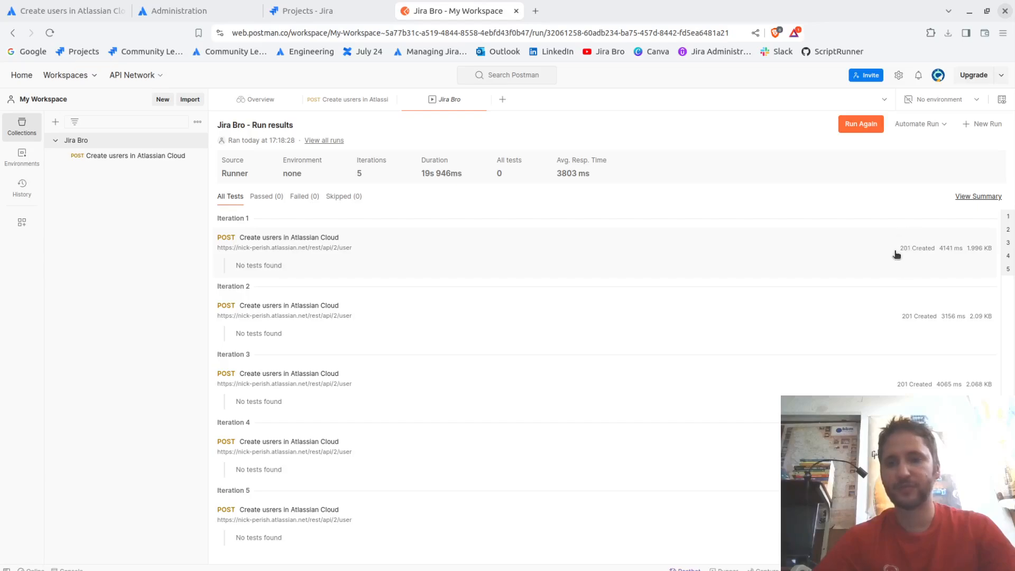
mouse_move(914, 263)
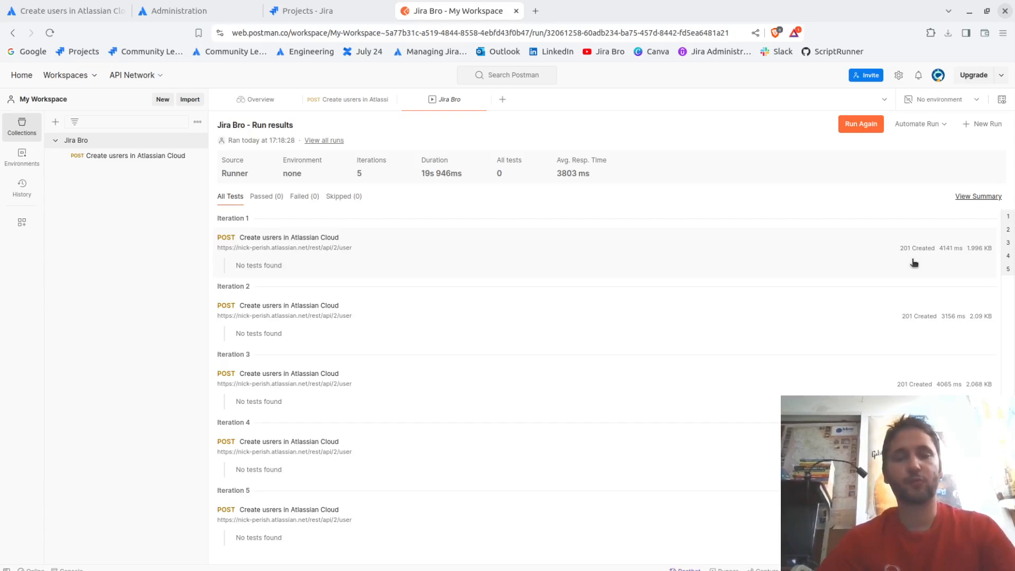
mouse_move(900, 345)
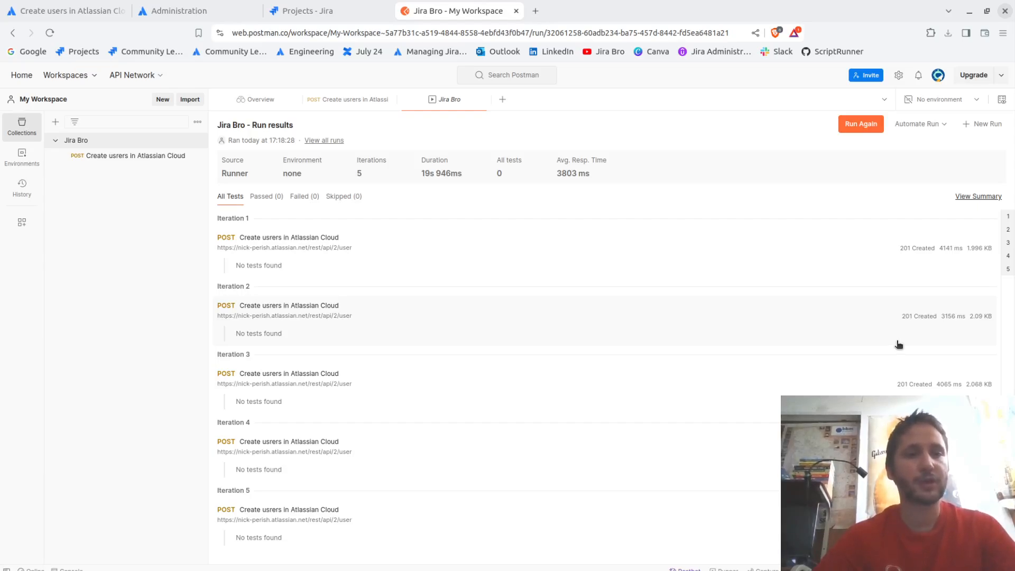
mouse_move(492, 182)
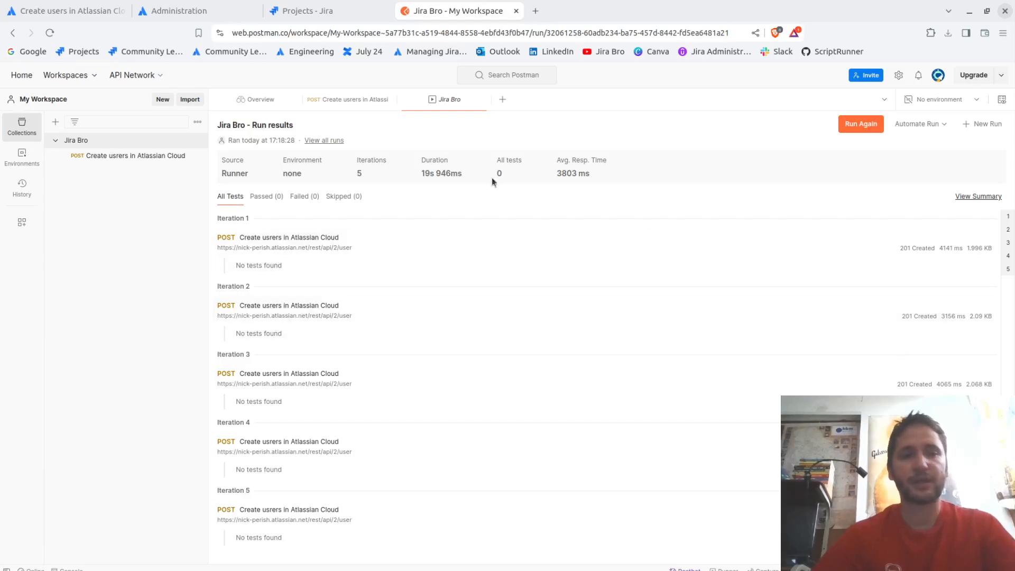
Review the five 201 Created iterations and switch to the Atlassian Administration tab.
click(188, 11)
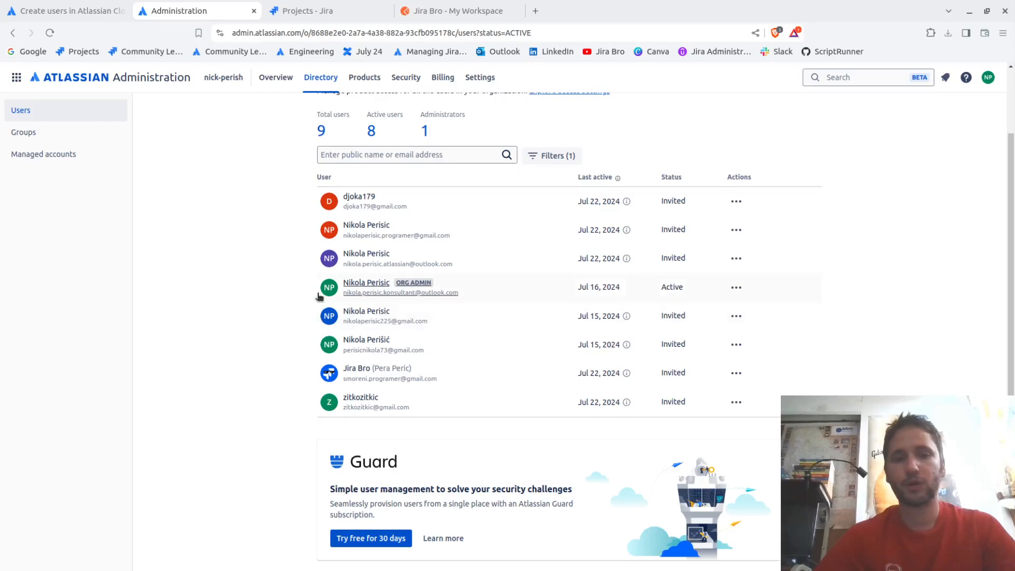
Scroll the Users directory confirming 9 users, then return to the Postman run results.
scroll(up, 3)
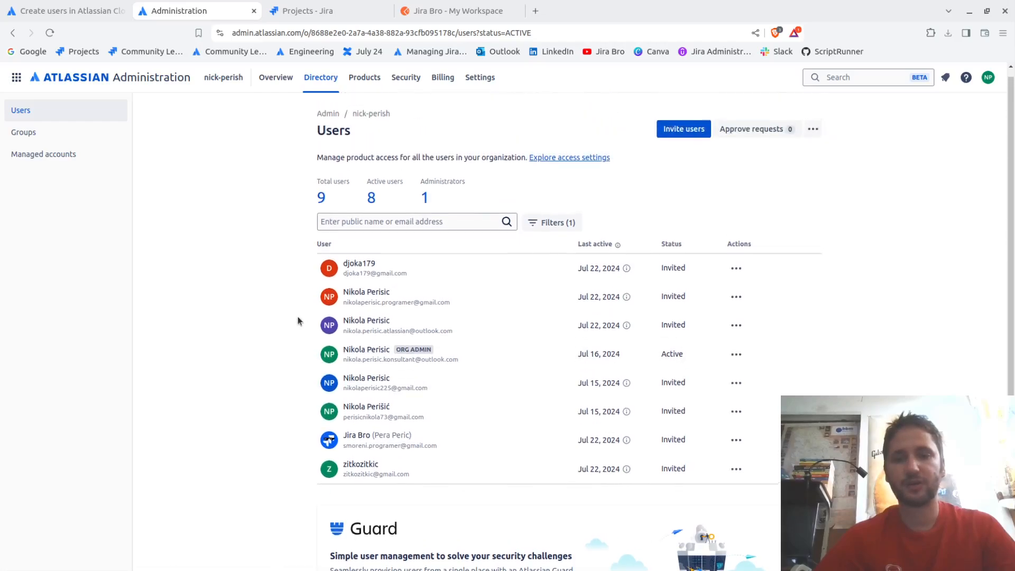
scroll(up, 3)
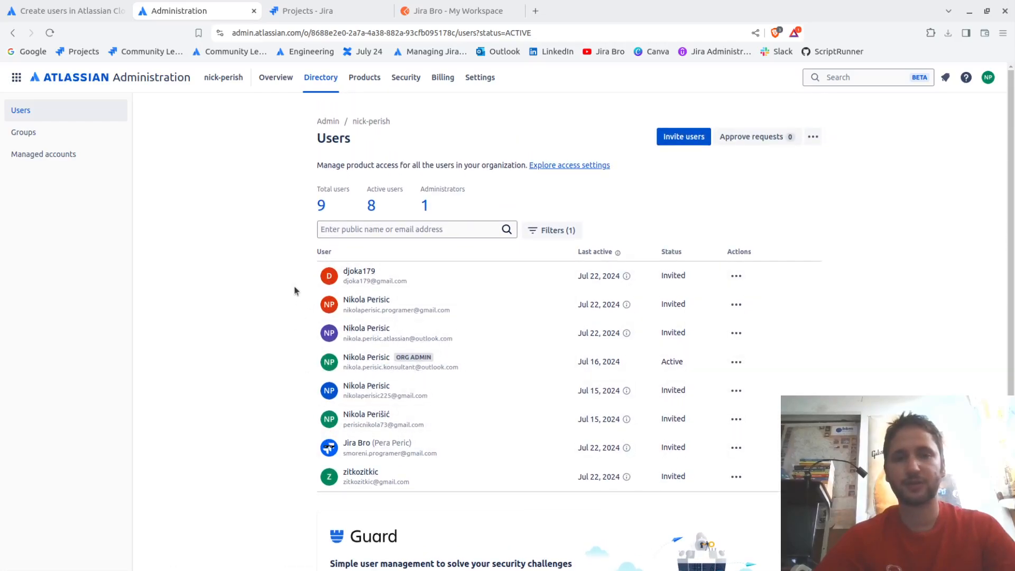
click(454, 11)
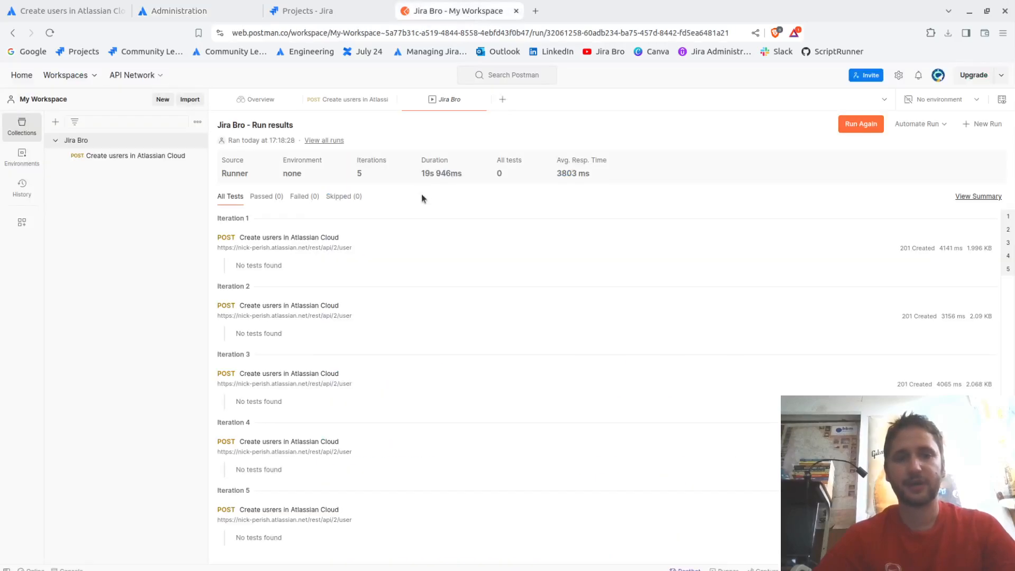
mouse_move(455, 311)
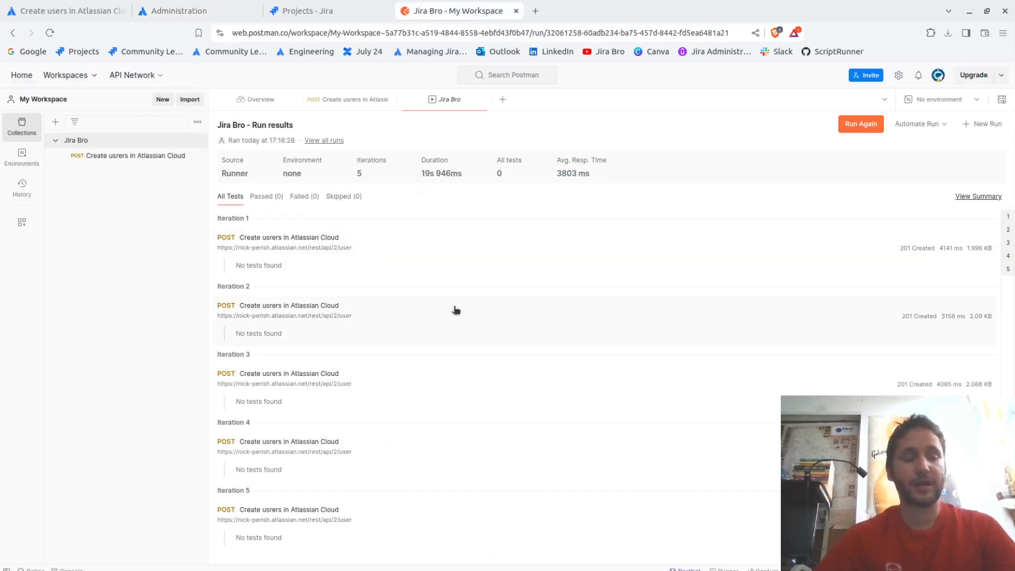
mouse_move(189, 325)
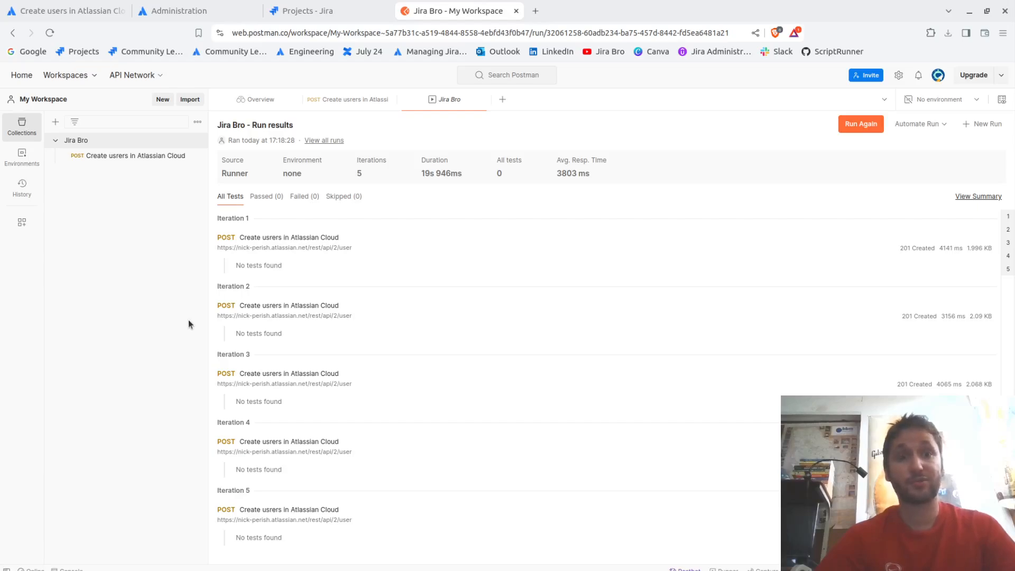
mouse_move(38, 342)
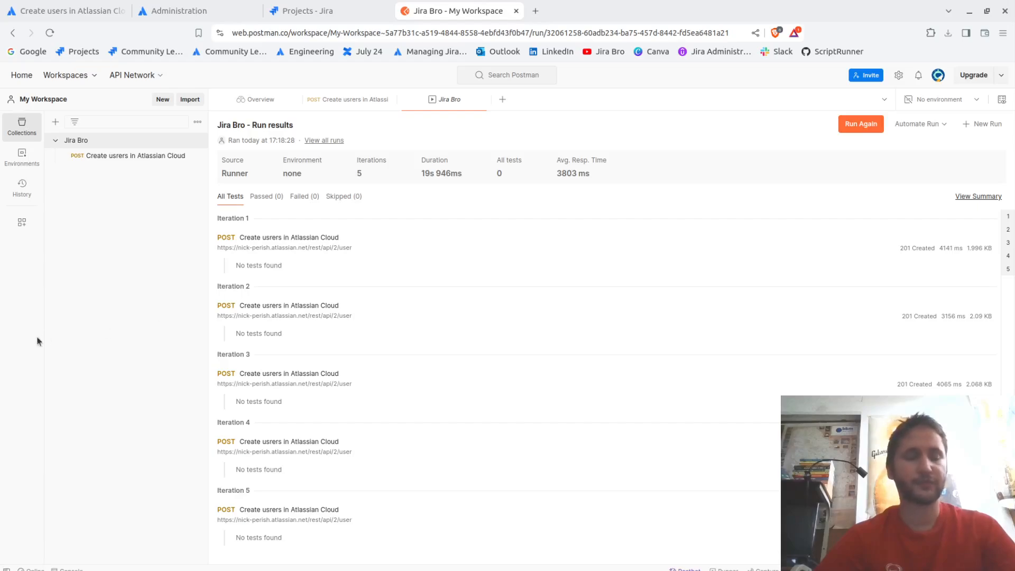